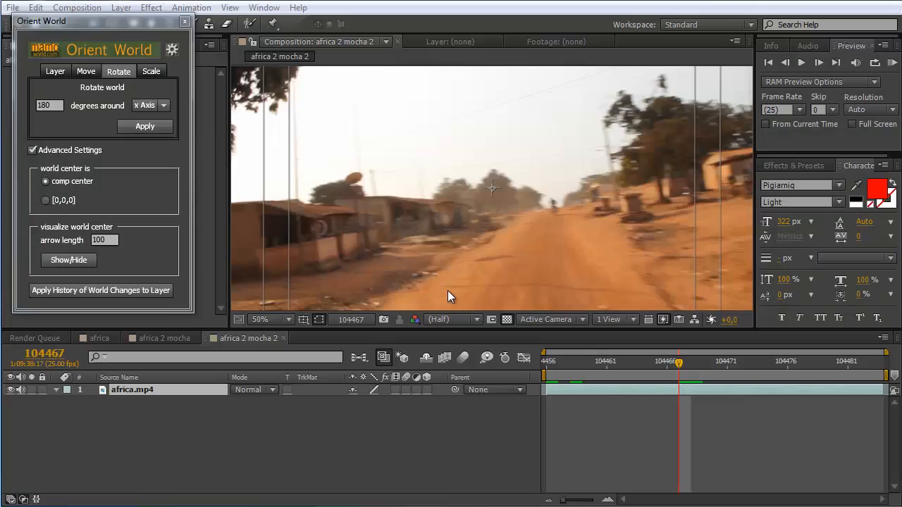
pyautogui.moveTo(460, 302)
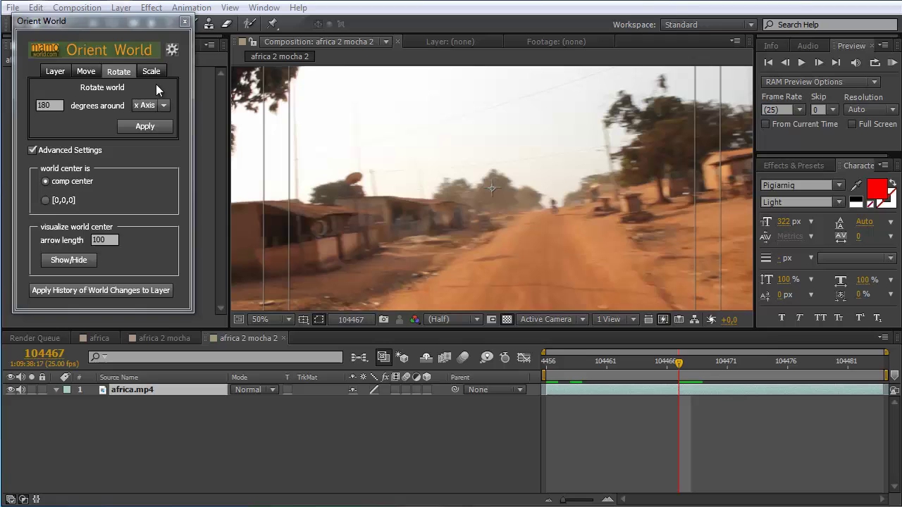
pyautogui.moveTo(352, 275)
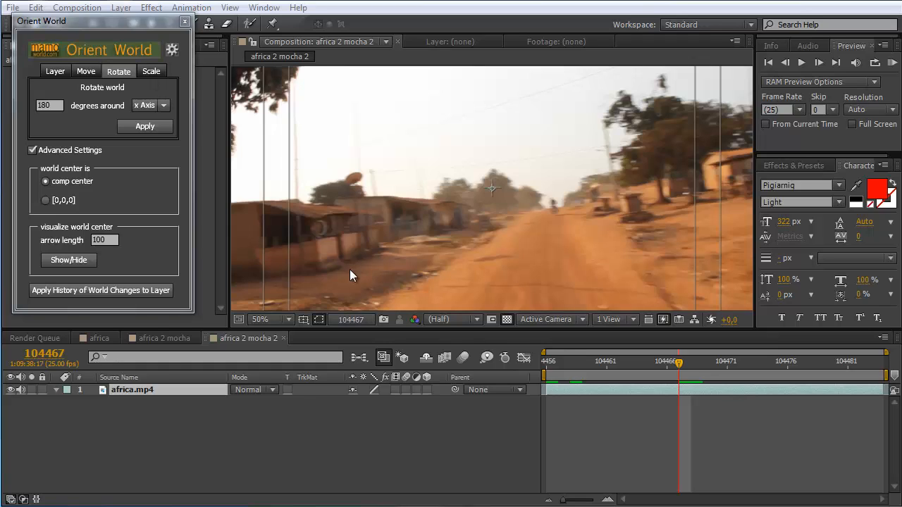
pyautogui.moveTo(381, 356)
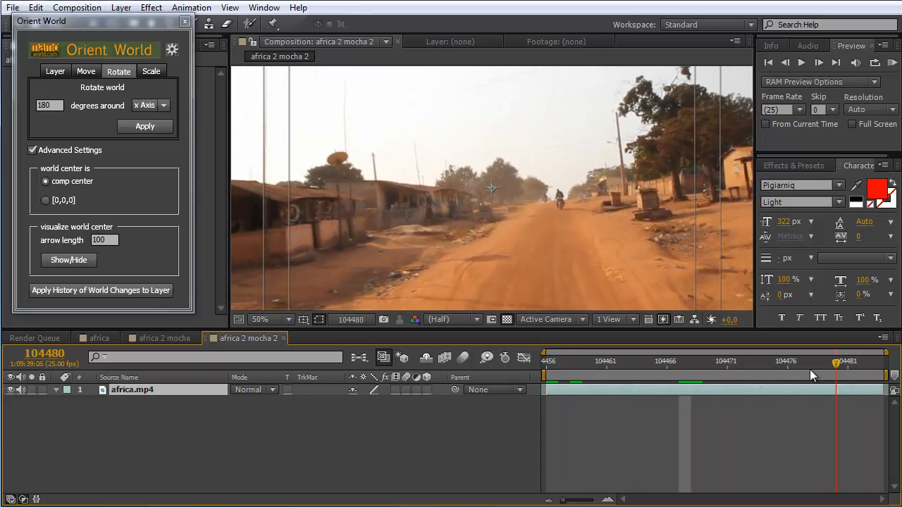
# Scrub through the africa 2 mocha 2 clip to review the footage.
pyautogui.click(679, 376)
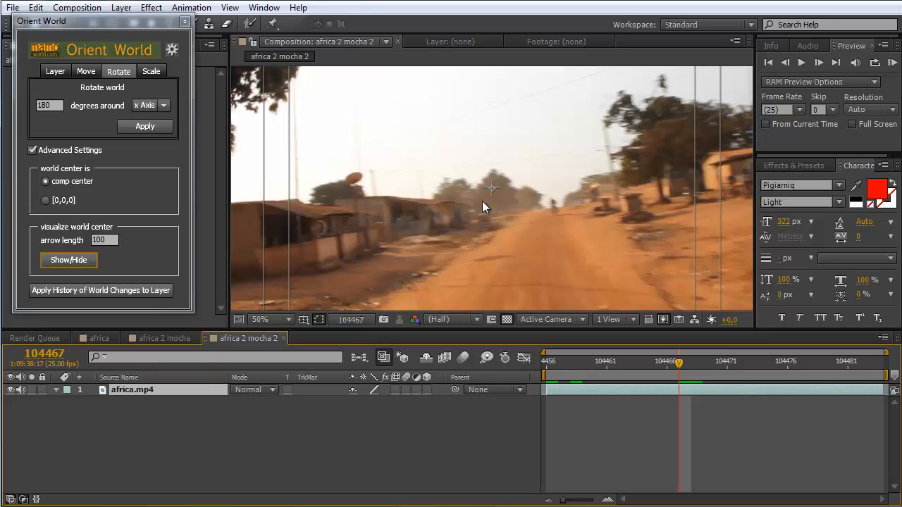
pyautogui.moveTo(545, 273)
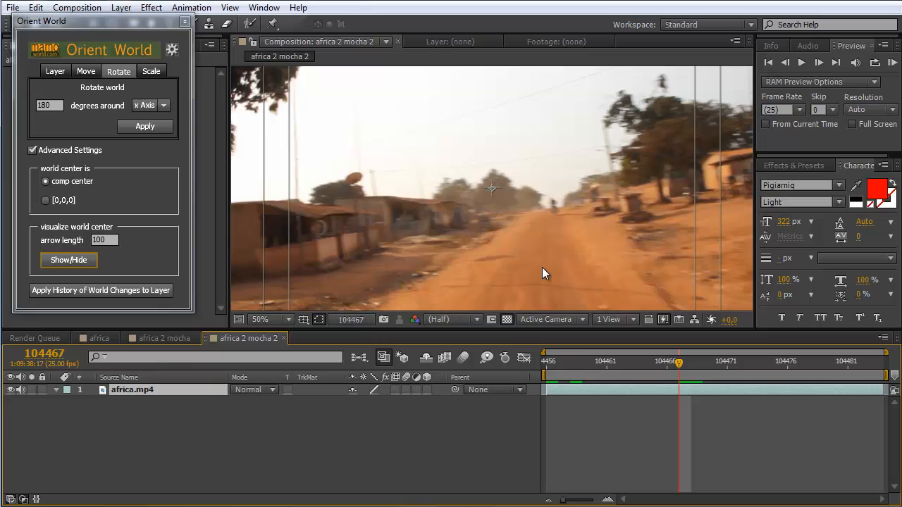
pyautogui.moveTo(577, 215)
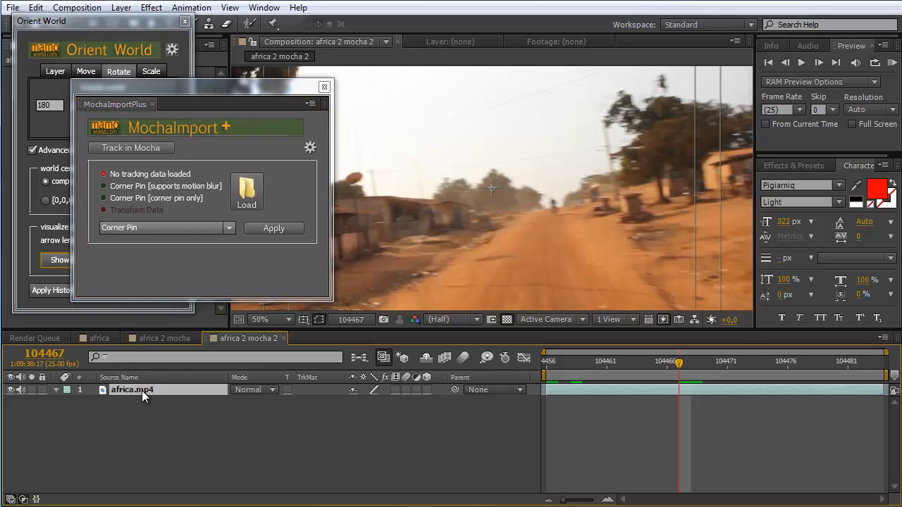
pyautogui.click(310, 147)
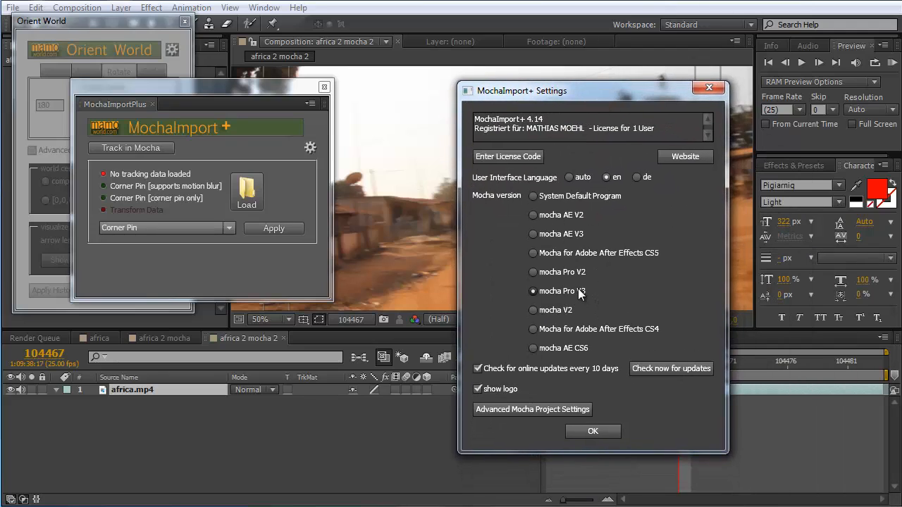
pyautogui.moveTo(591, 298)
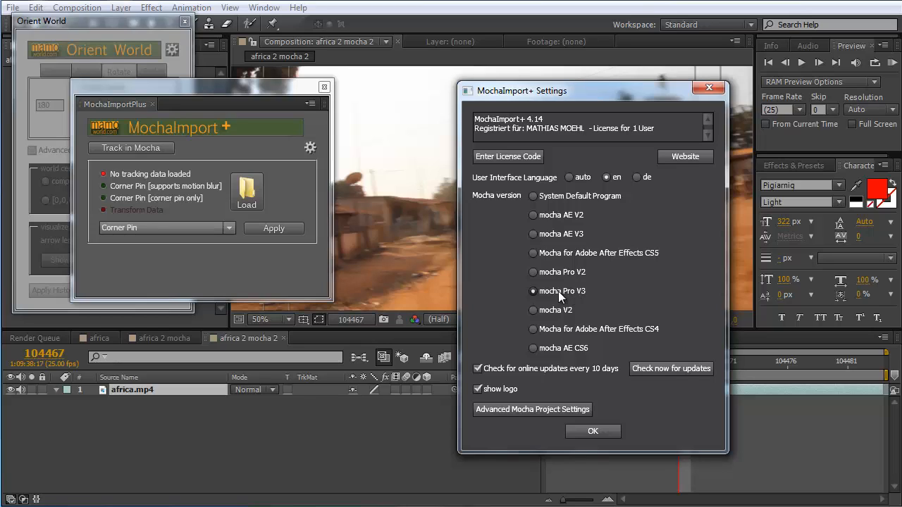
pyautogui.moveTo(578, 295)
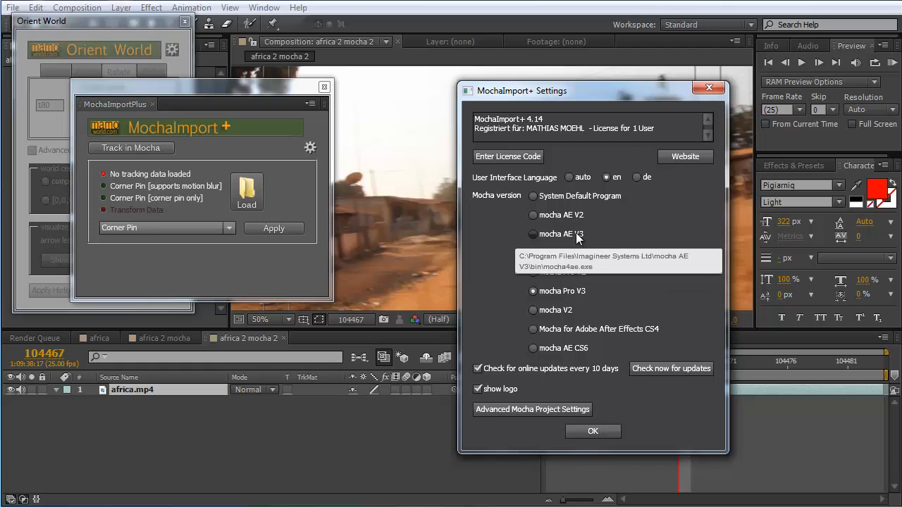
pyautogui.click(593, 431)
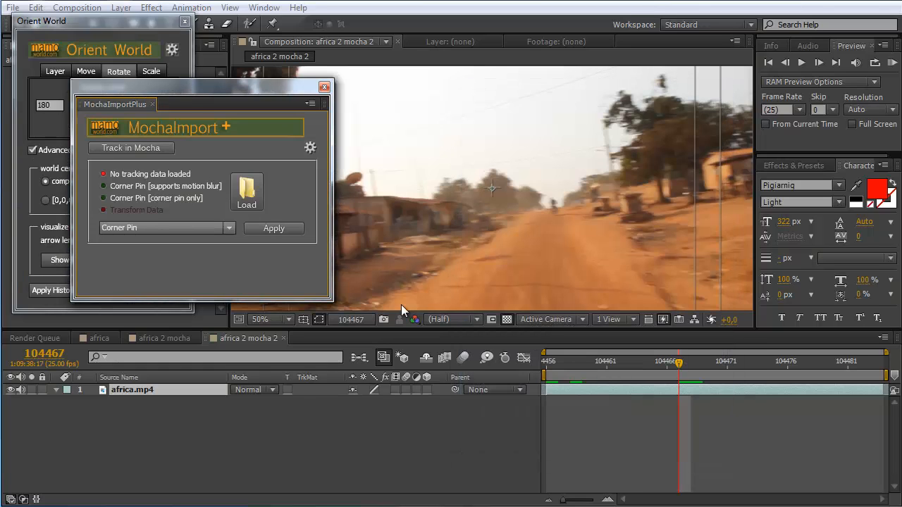
pyautogui.click(133, 389)
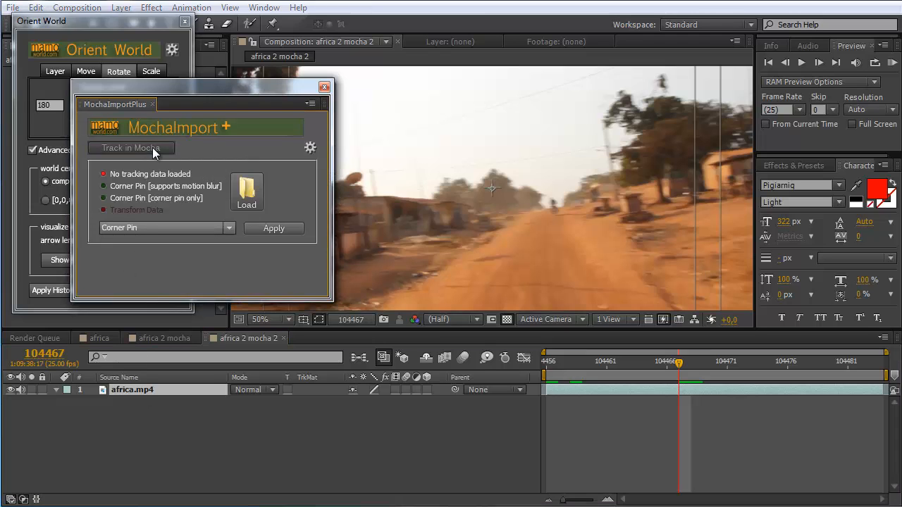
# Track africa.mp4 in Mocha, overwriting existing projects with a new 251–278 project.
pyautogui.click(131, 147)
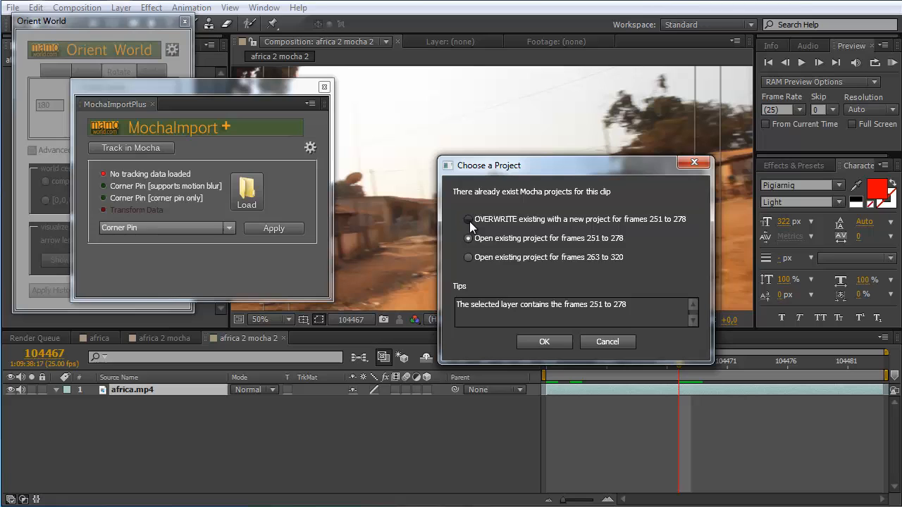
pyautogui.click(468, 219)
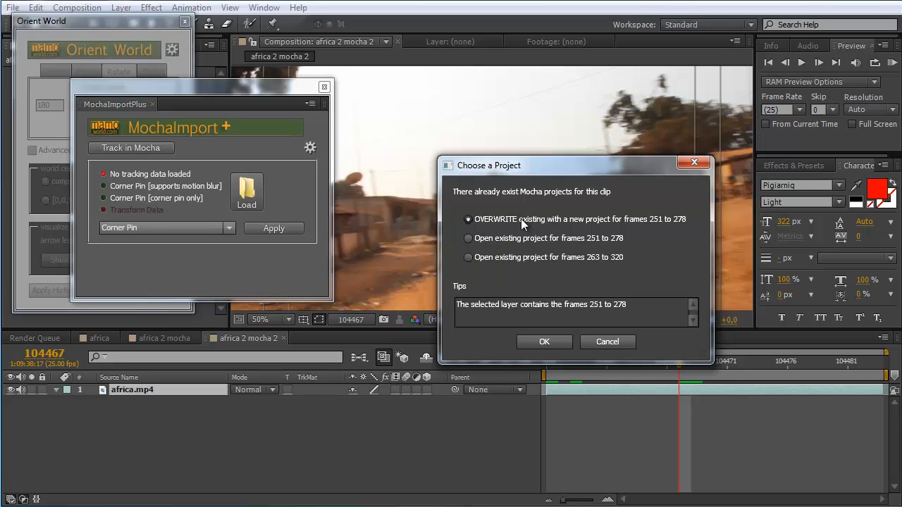
pyautogui.click(544, 342)
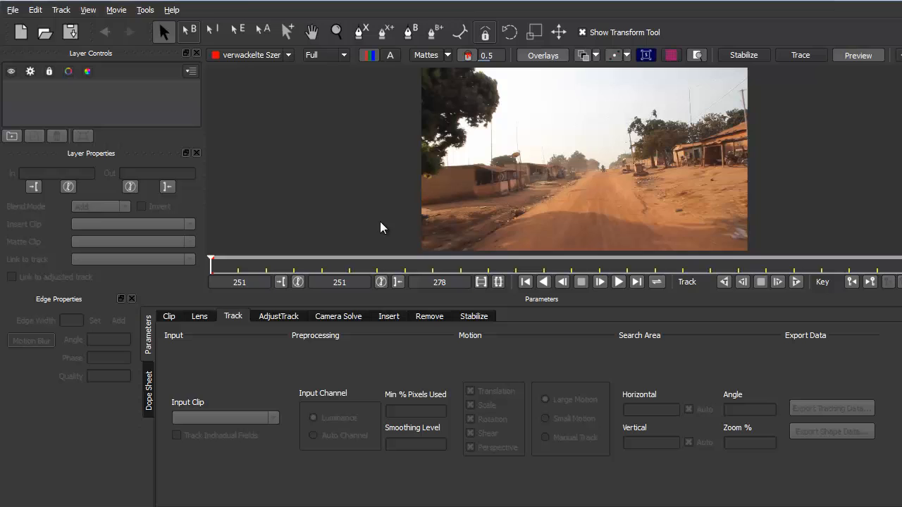
pyautogui.moveTo(259, 259)
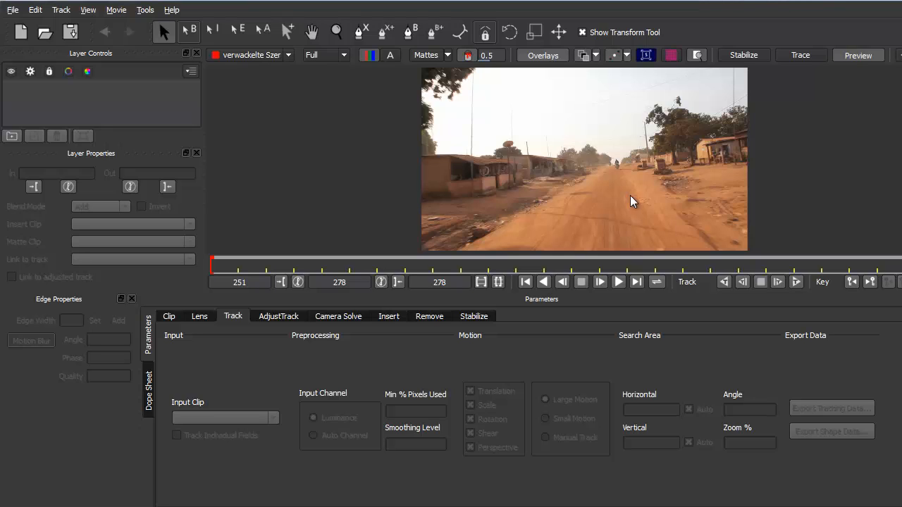
pyautogui.moveTo(498, 137)
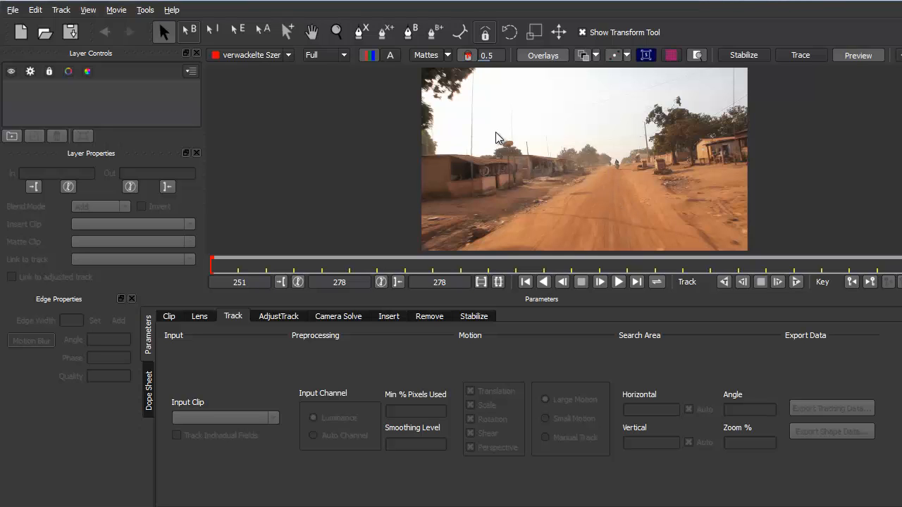
pyautogui.moveTo(591, 168)
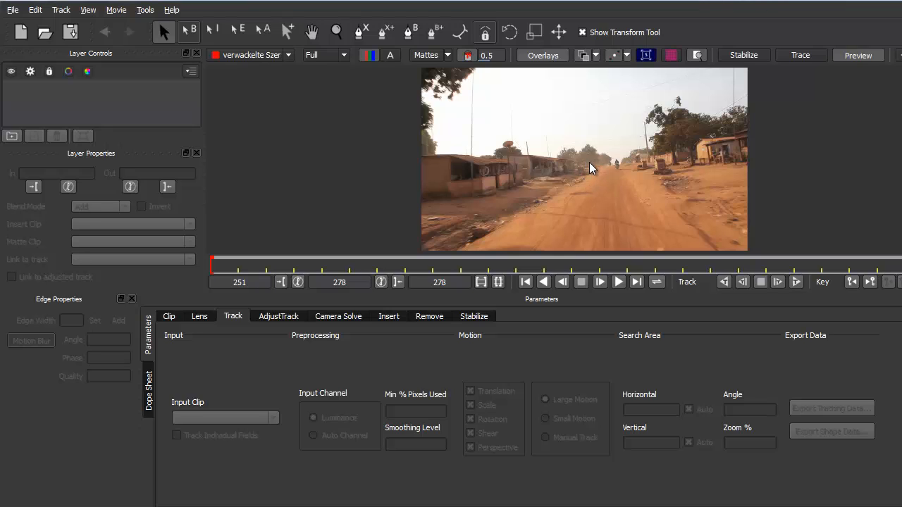
pyautogui.moveTo(422, 113)
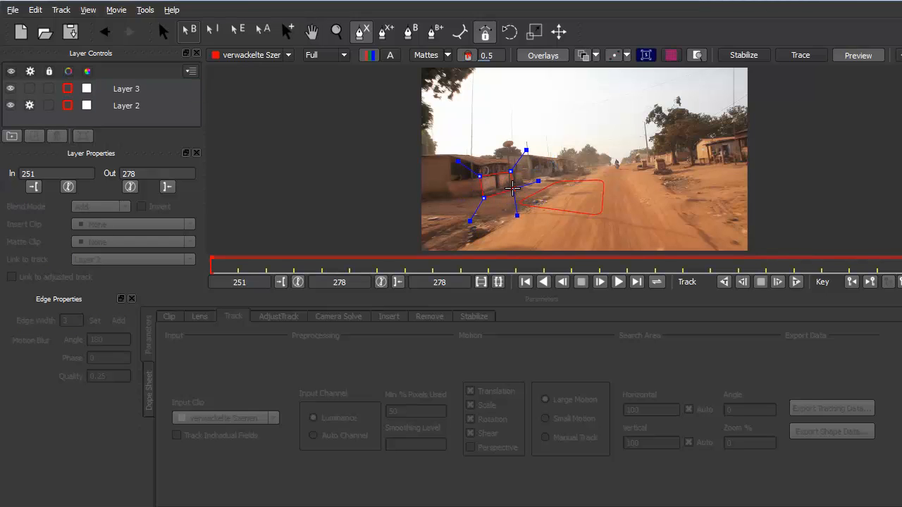
# Place X-spline points outlining the houses on the left of the road.
pyautogui.click(126, 88)
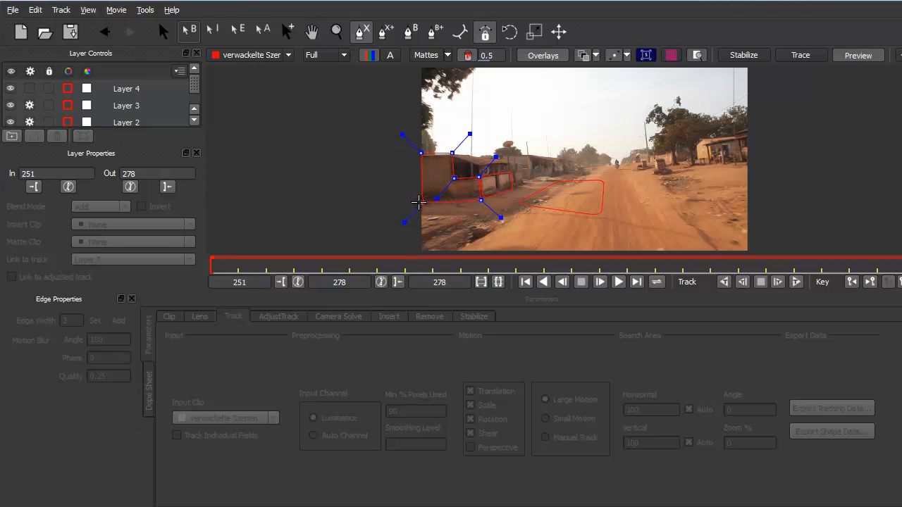
pyautogui.click(126, 88)
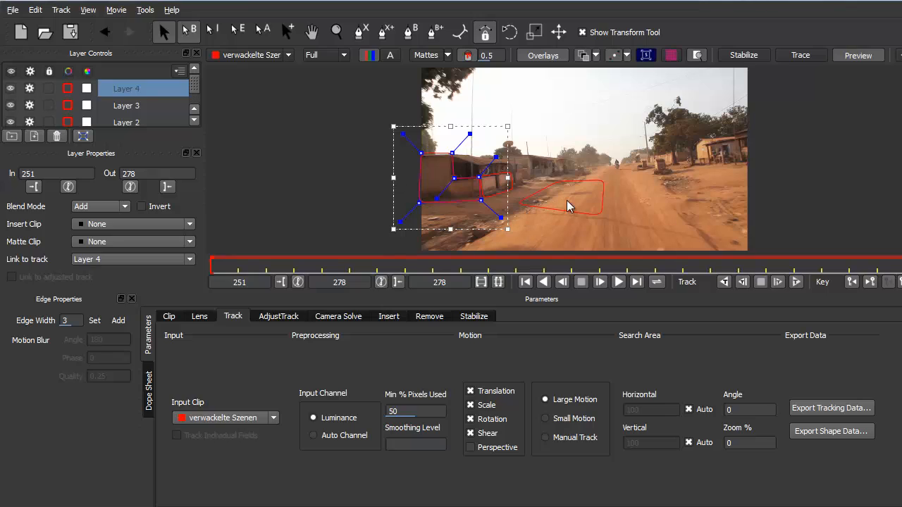
pyautogui.moveTo(574, 209)
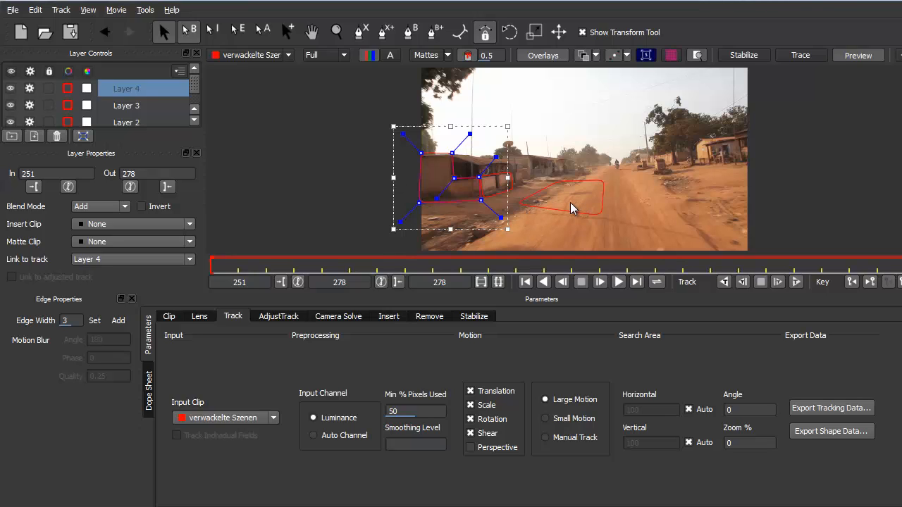
pyautogui.moveTo(597, 208)
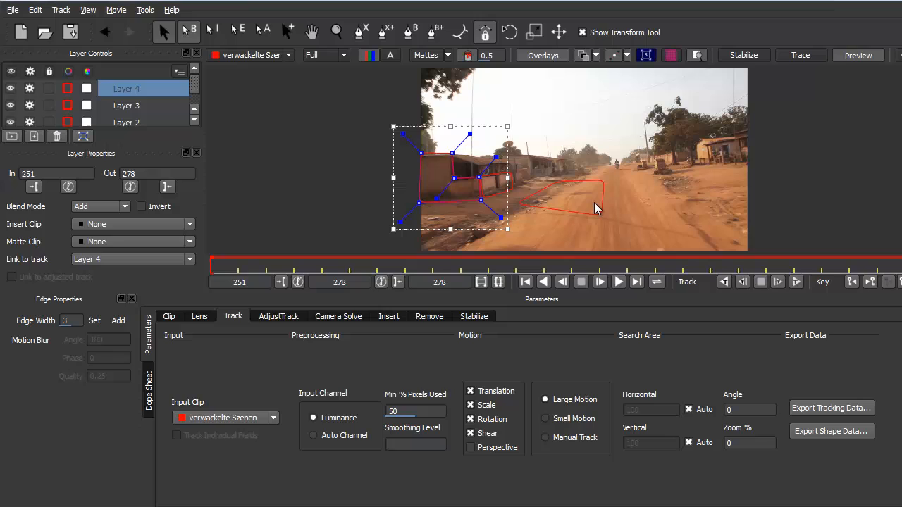
pyautogui.moveTo(576, 190)
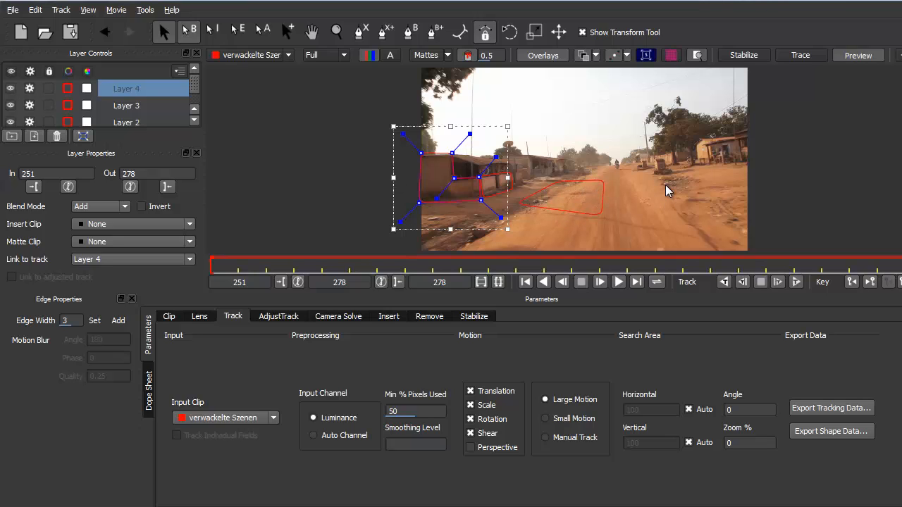
pyautogui.moveTo(561, 248)
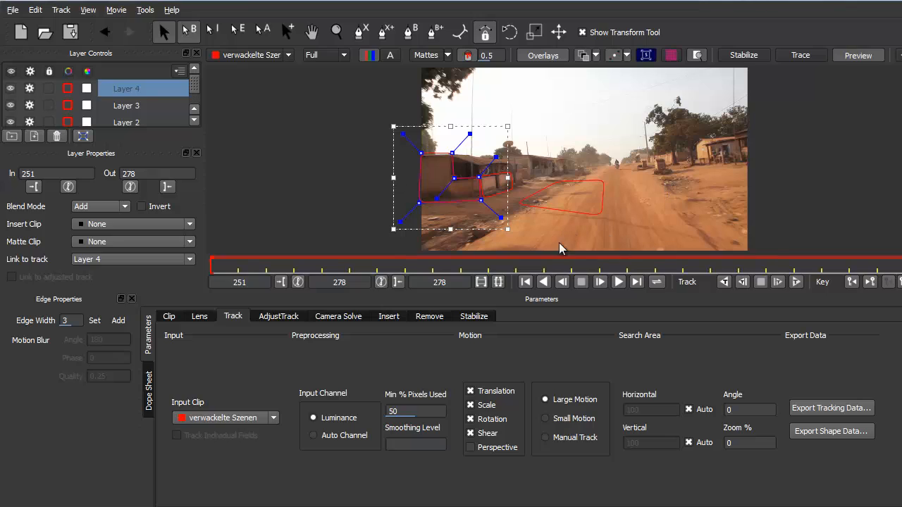
pyautogui.moveTo(544, 233)
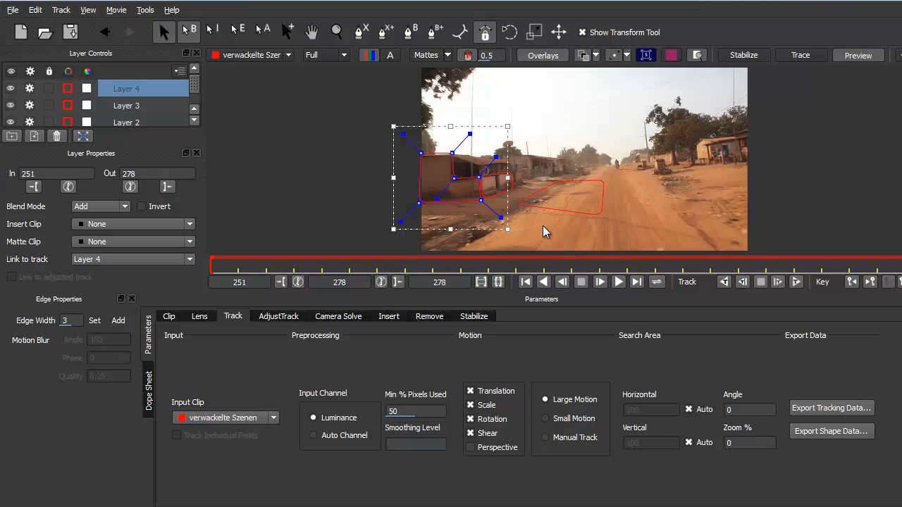
pyautogui.moveTo(578, 220)
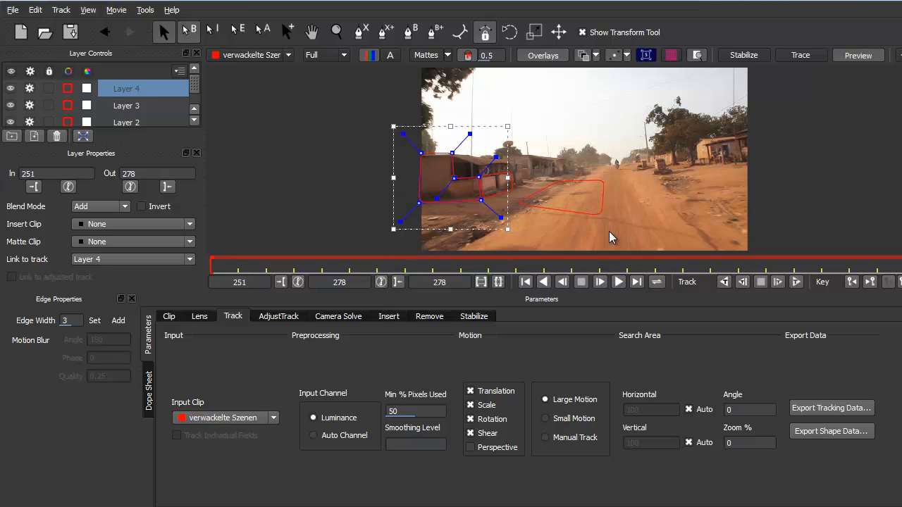
pyautogui.moveTo(568, 220)
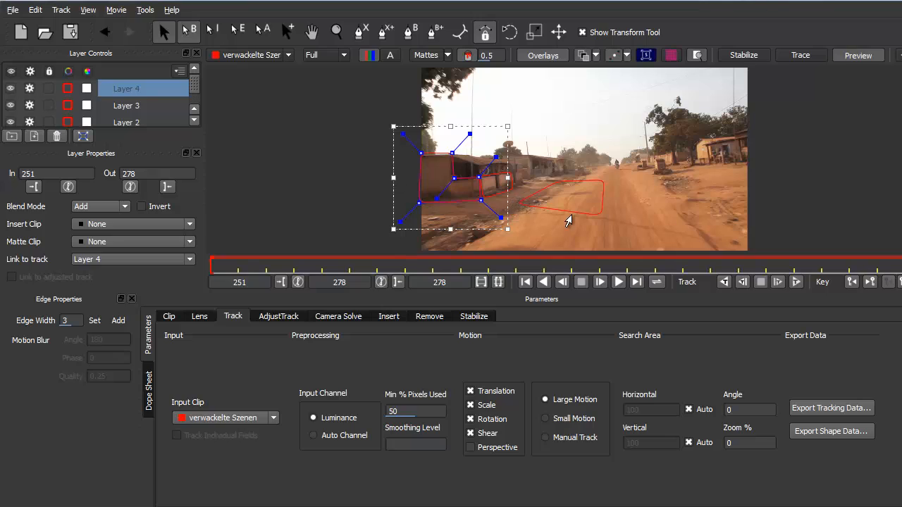
pyautogui.moveTo(616, 234)
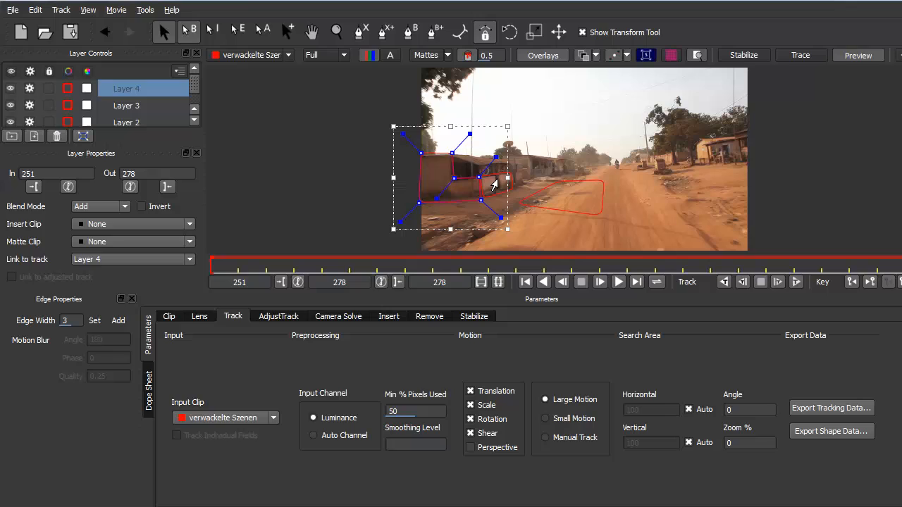
pyautogui.moveTo(505, 189)
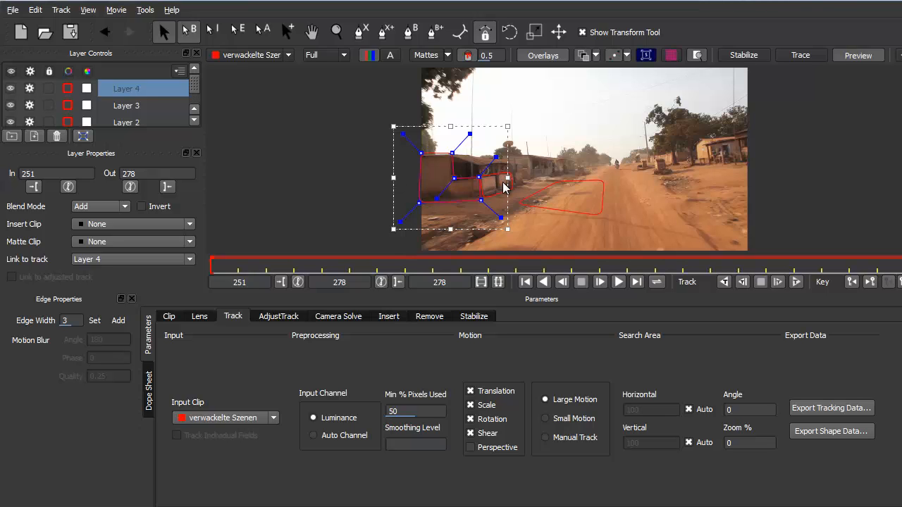
pyautogui.moveTo(437, 189)
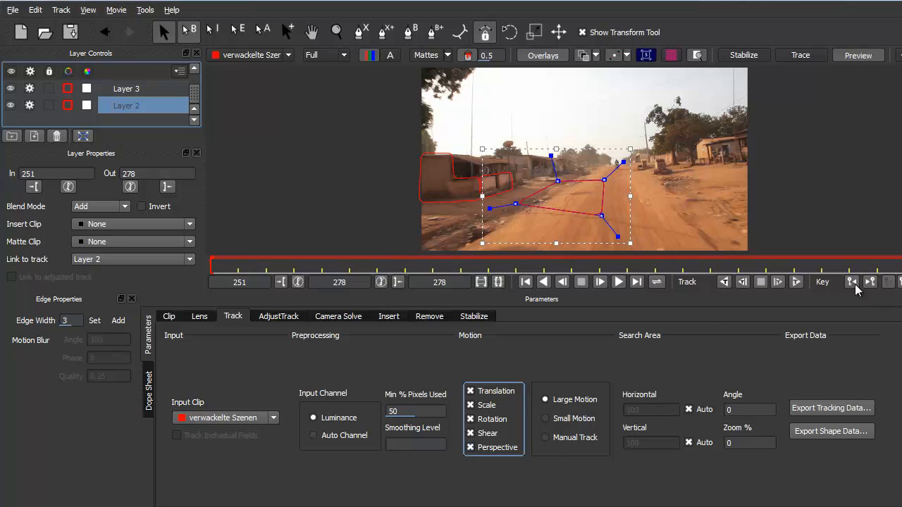
pyautogui.moveTo(798, 282)
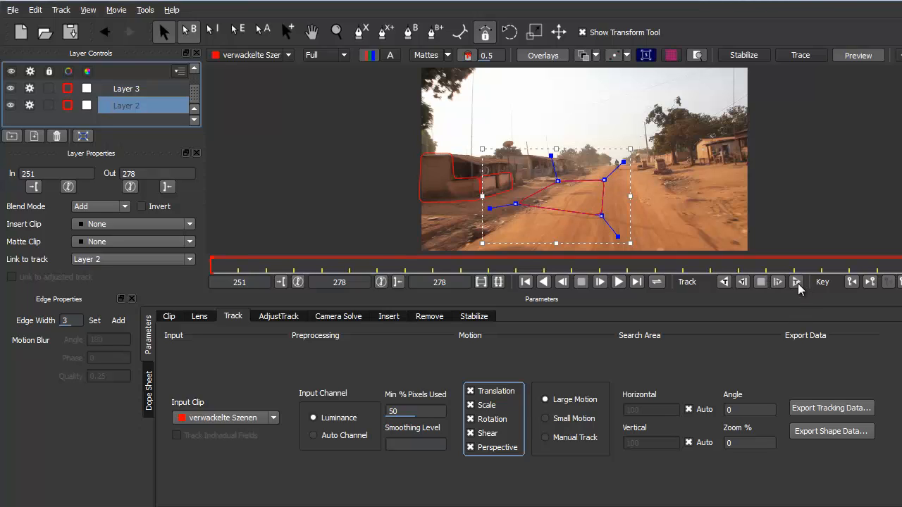
pyautogui.moveTo(724, 282)
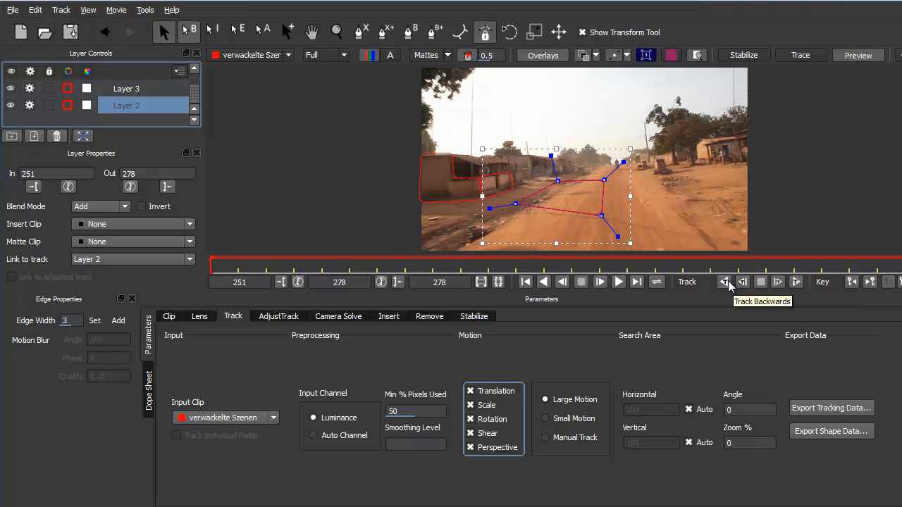
# Track Layer 2's road shape backwards to frame 251.
pyautogui.click(724, 282)
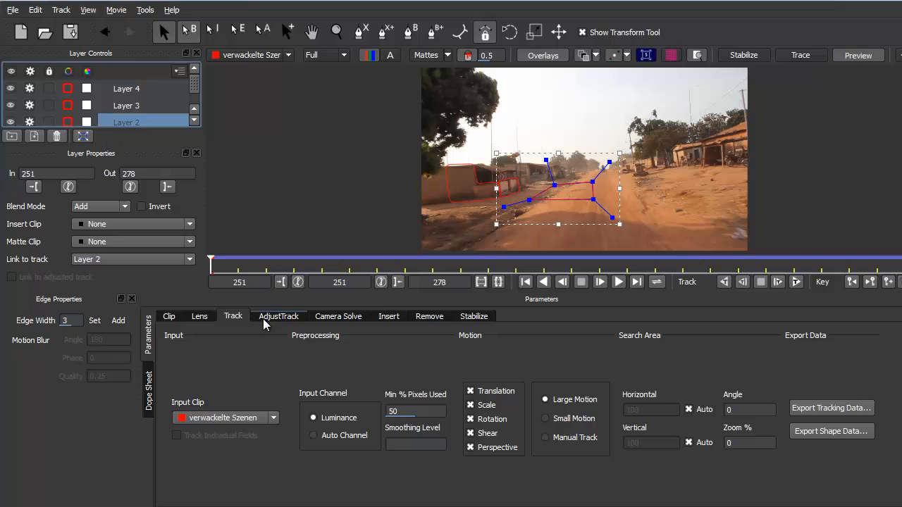
# Solve the camera with Large Parallax Change and 35–70mm lens, reaching 98% quality.
pyautogui.click(338, 316)
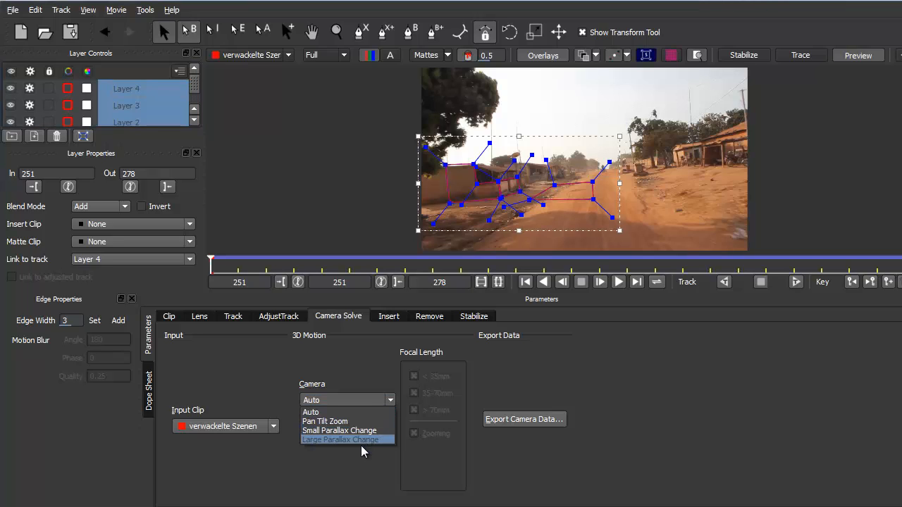
pyautogui.moveTo(361, 451)
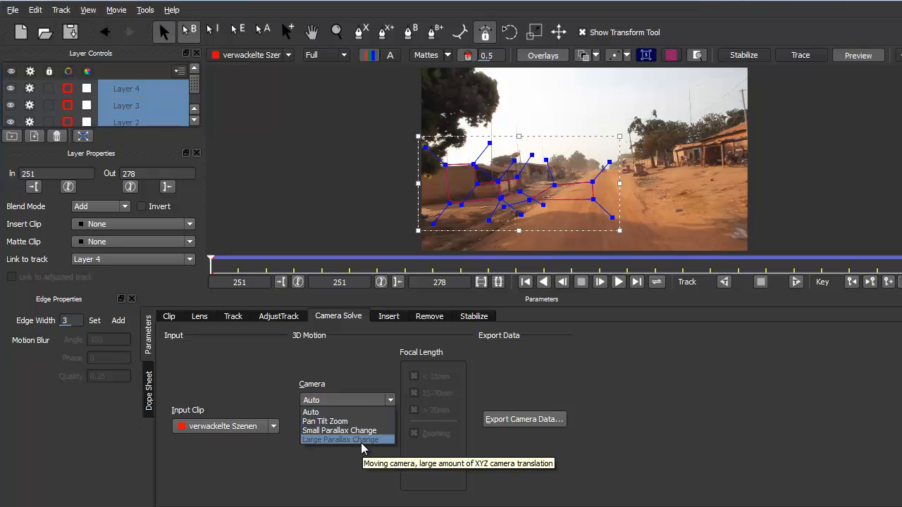
pyautogui.click(341, 439)
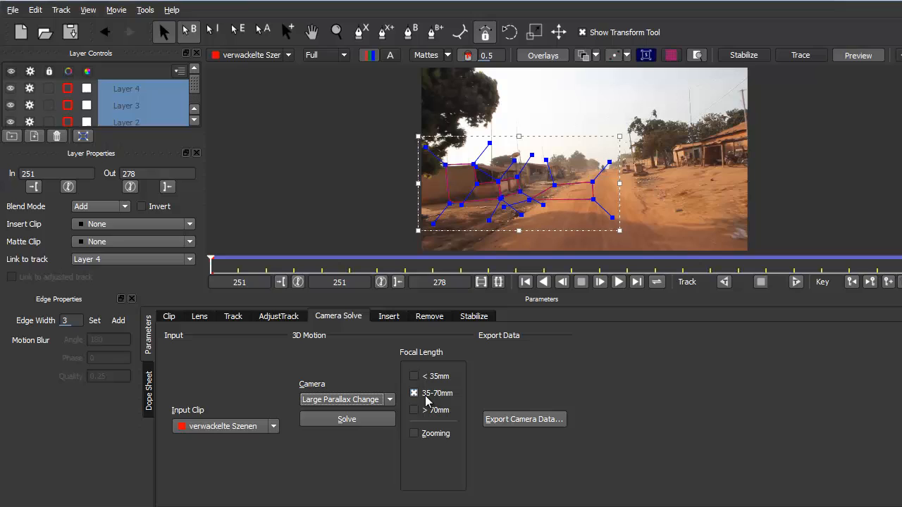
pyautogui.click(347, 419)
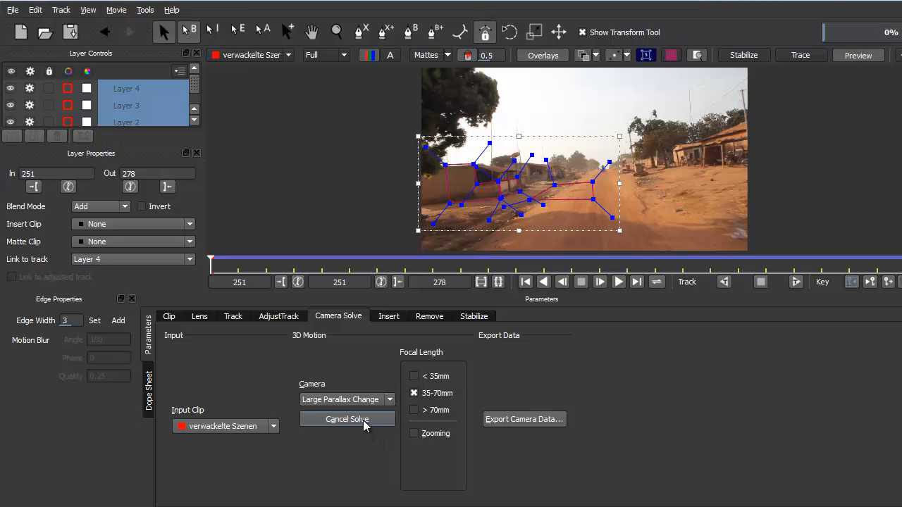
pyautogui.click(347, 419)
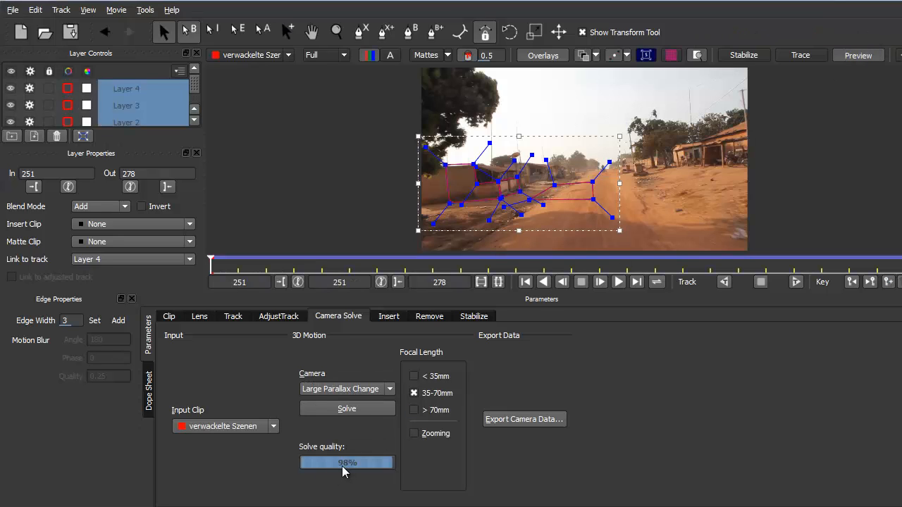
pyautogui.moveTo(707, 233)
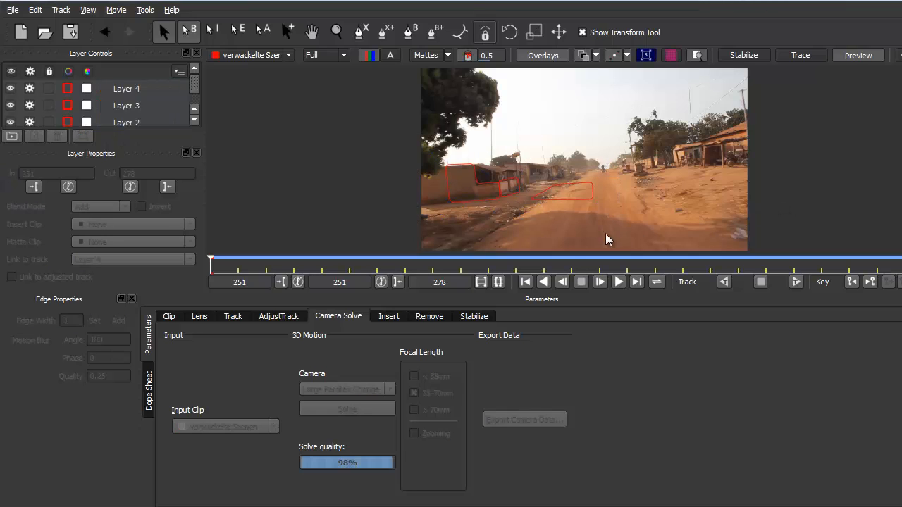
pyautogui.moveTo(543, 216)
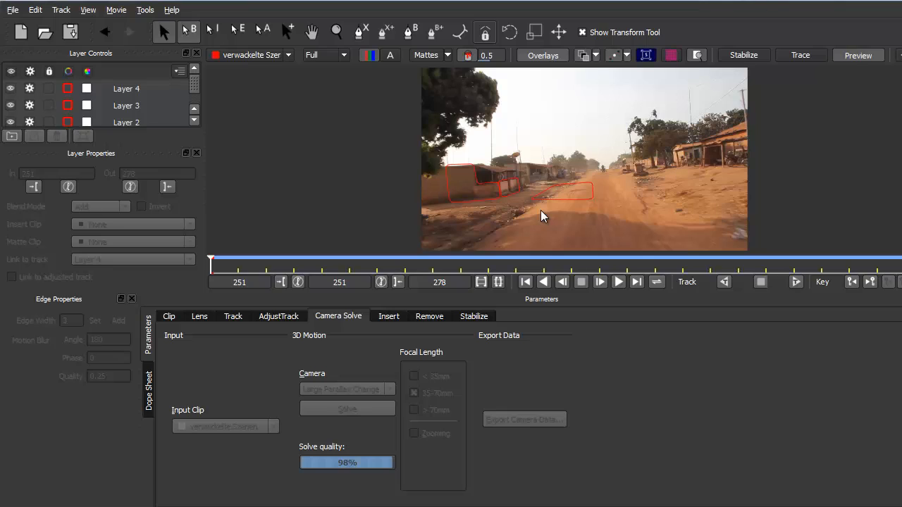
pyautogui.moveTo(540, 184)
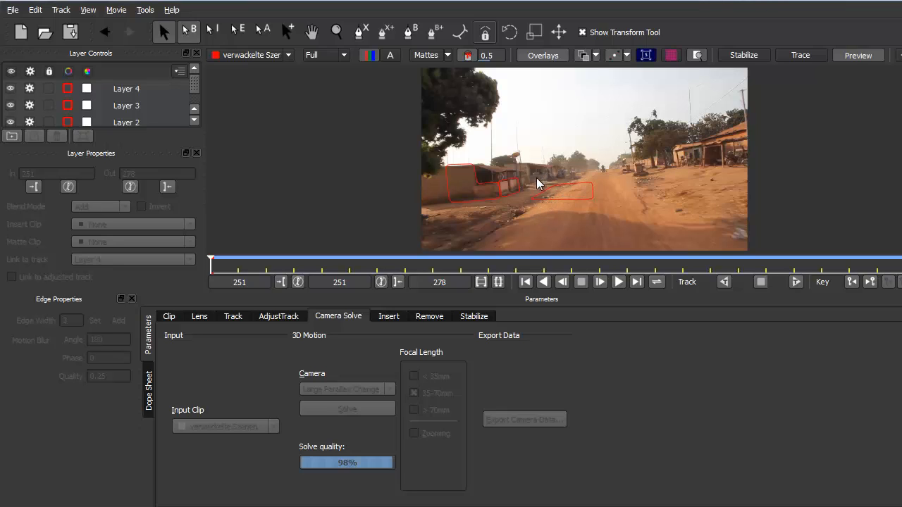
pyautogui.moveTo(604, 215)
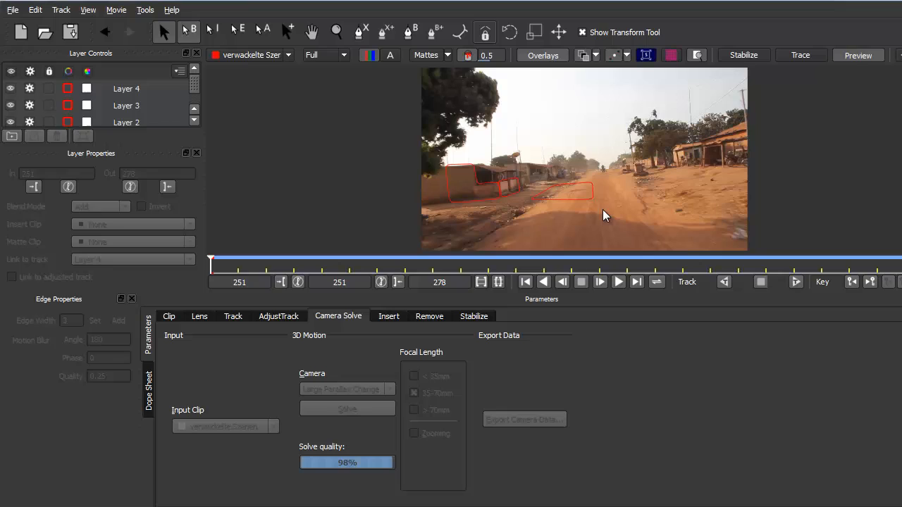
pyautogui.moveTo(572, 198)
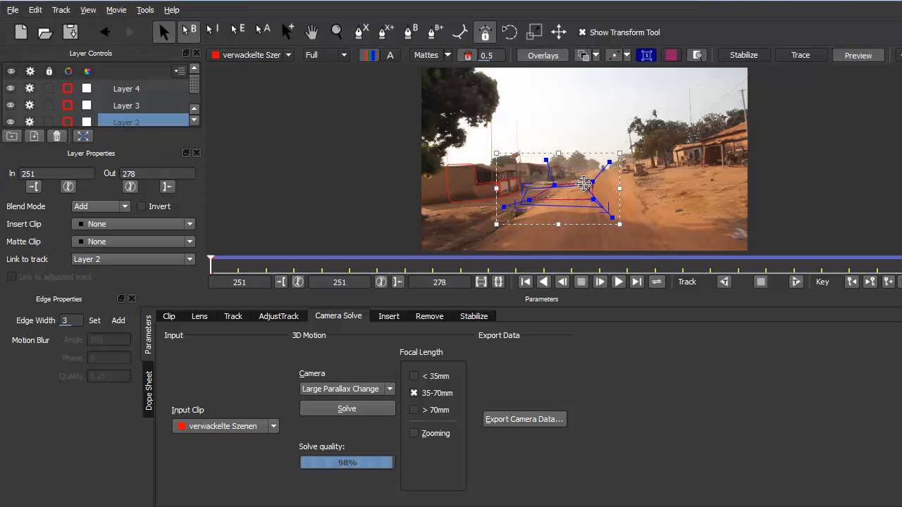
# Drag the solve plane flat onto the road and check the fit later in the clip.
pyautogui.moveTo(583, 184); pyautogui.dragTo(529, 184)
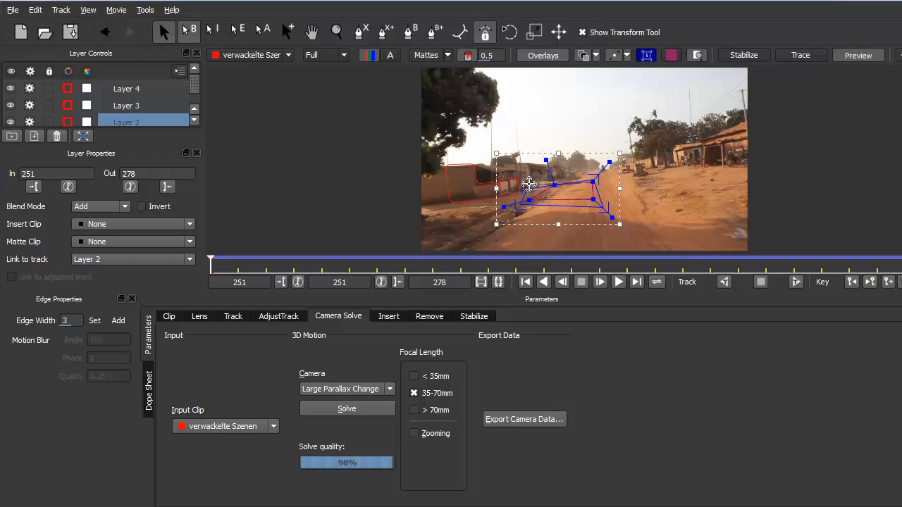
pyautogui.moveTo(597, 178)
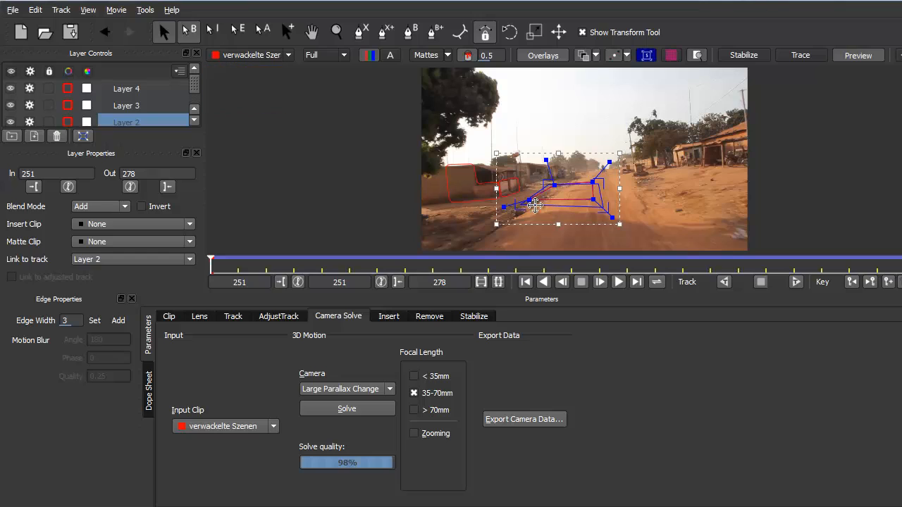
pyautogui.moveTo(581, 205)
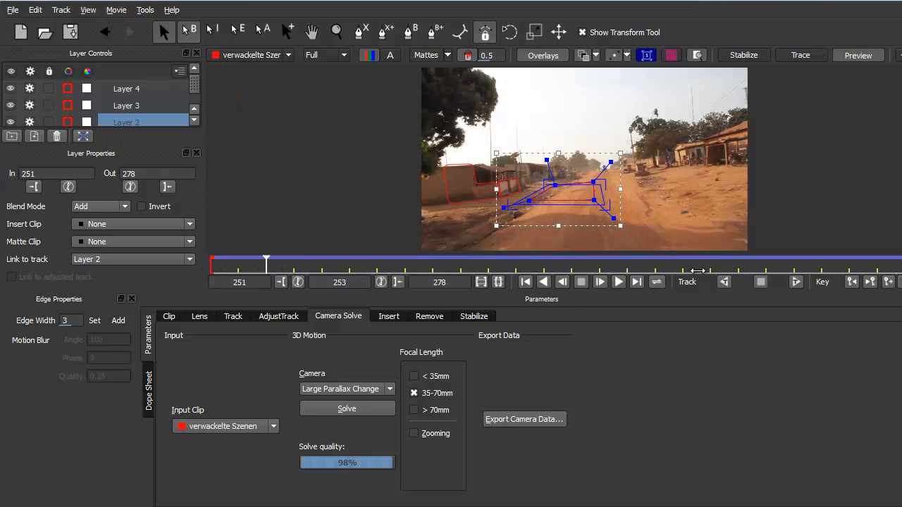
pyautogui.click(618, 282)
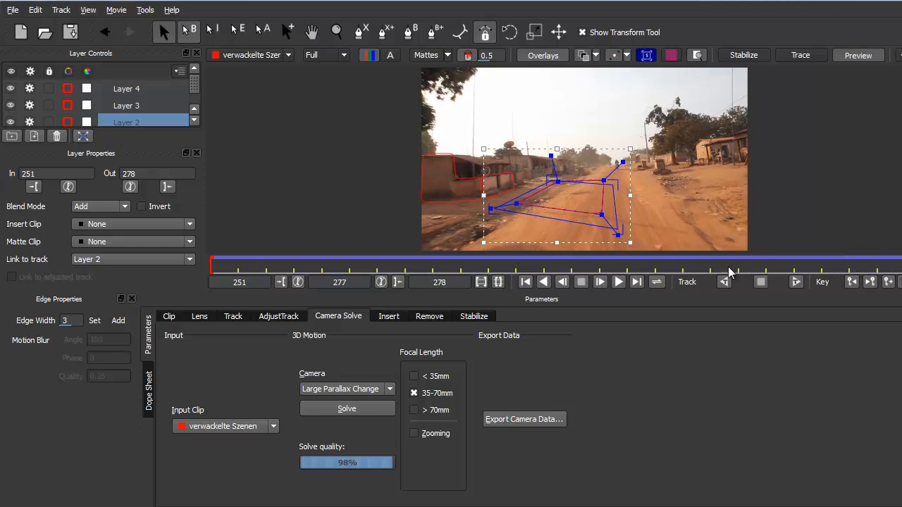
pyautogui.click(126, 105)
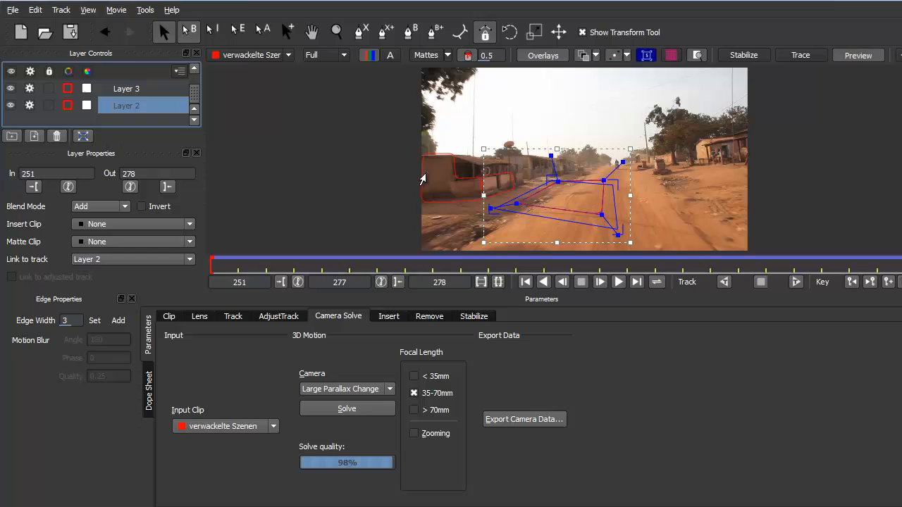
pyautogui.moveTo(521, 183)
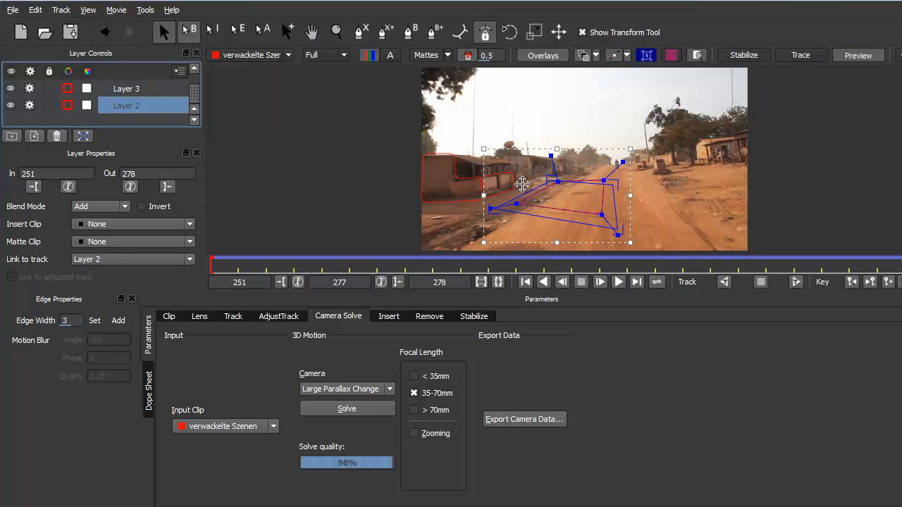
pyautogui.moveTo(571, 200)
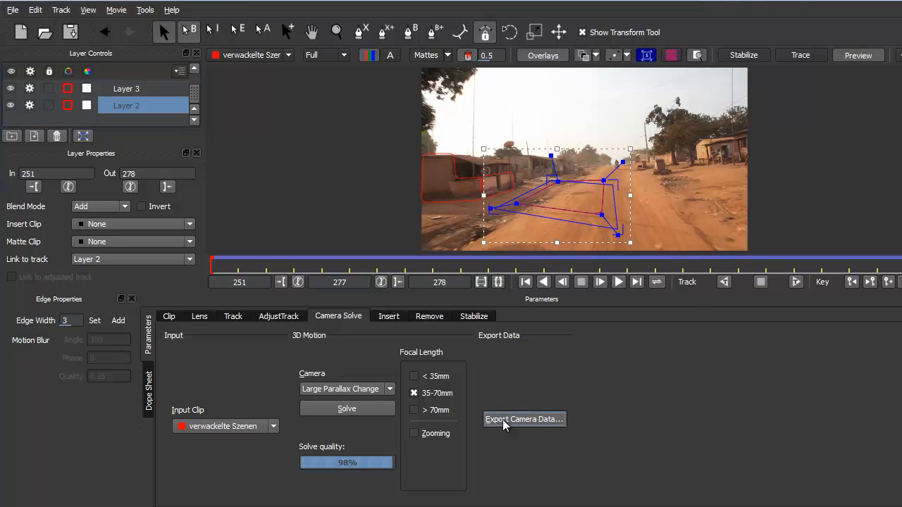
# Open the Export Camera Solve dialog set to After Effects 3D Motion Data.
pyautogui.click(524, 419)
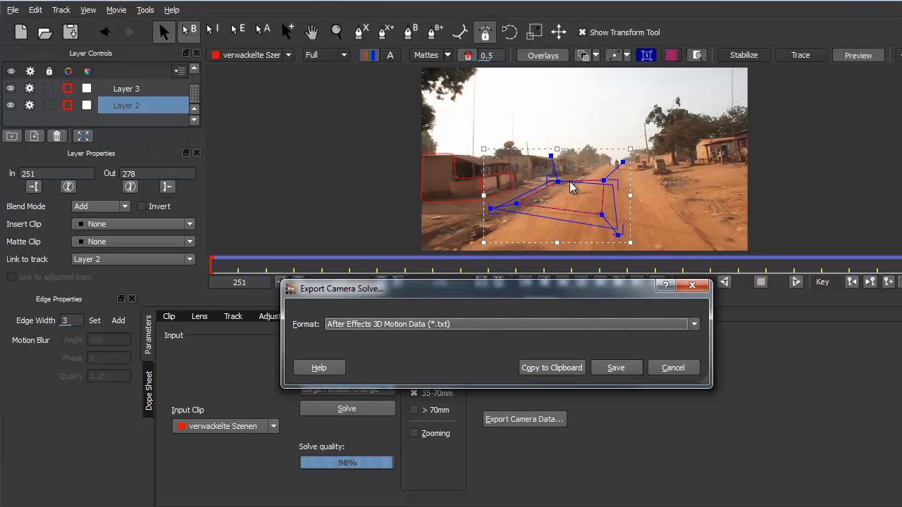
pyautogui.moveTo(578, 202)
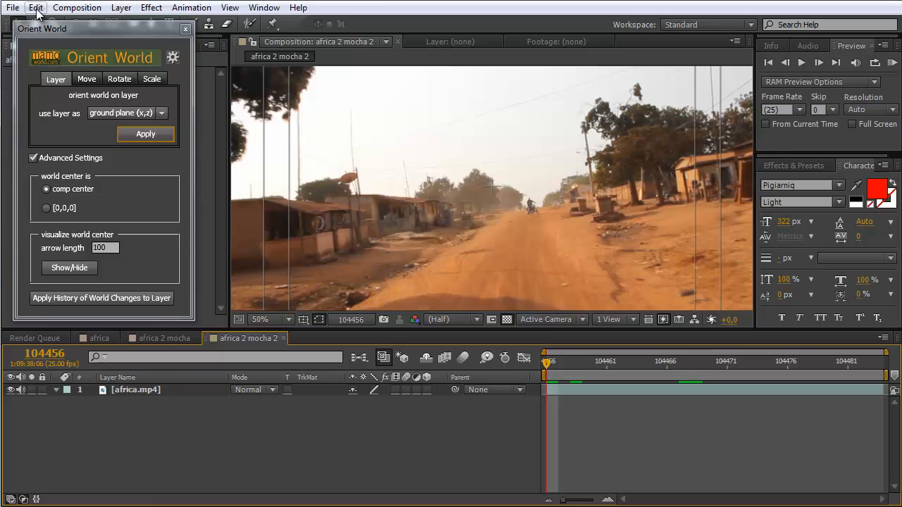
# Paste the mocha camera and null into the composition above africa.mp4.
pyautogui.click(35, 7)
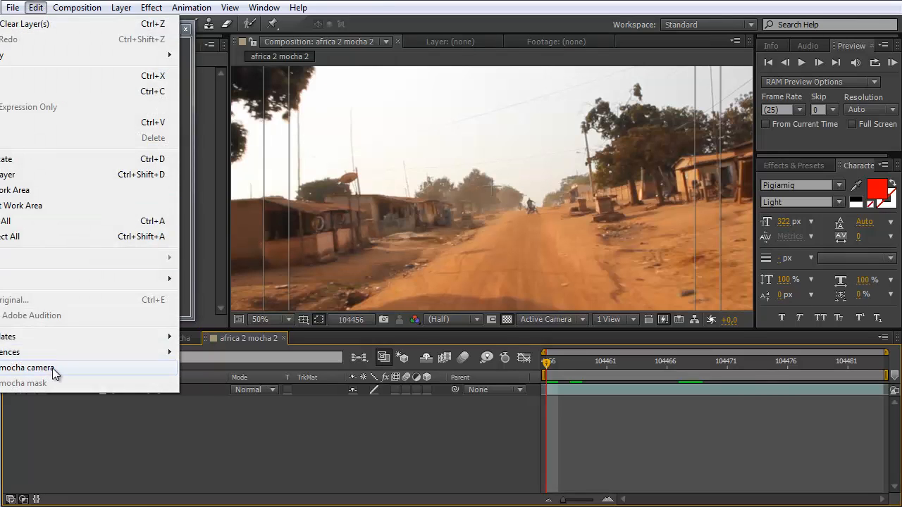
pyautogui.click(28, 368)
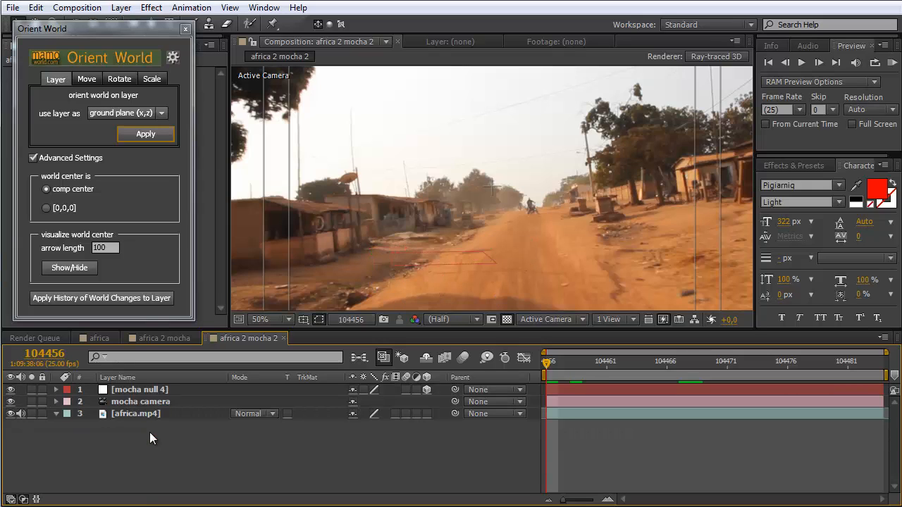
# Select mocha null 4 to show its road axes, then bring up the viewer layouts.
pyautogui.click(139, 390)
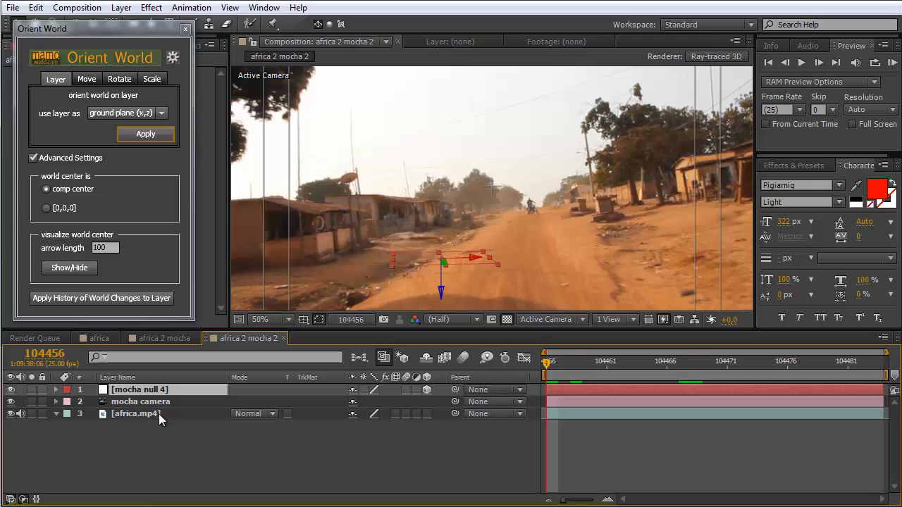
pyautogui.moveTo(447, 300)
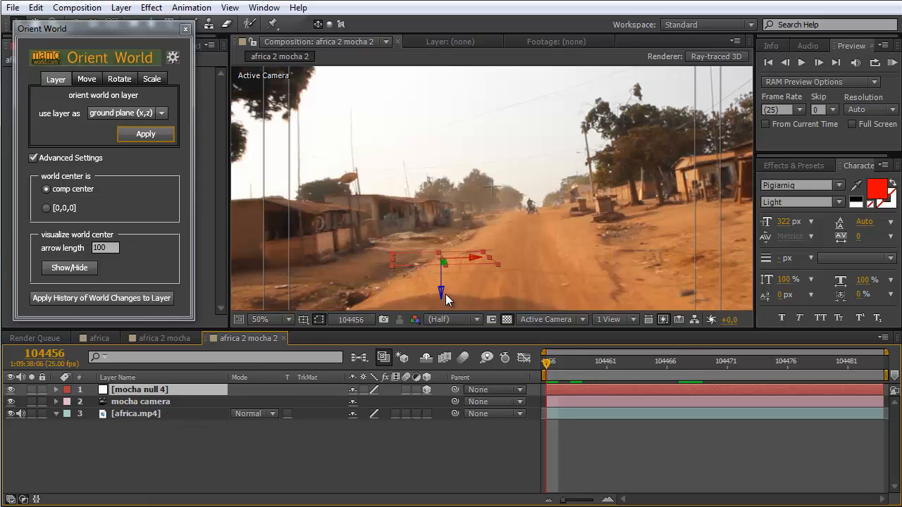
pyautogui.moveTo(450, 245)
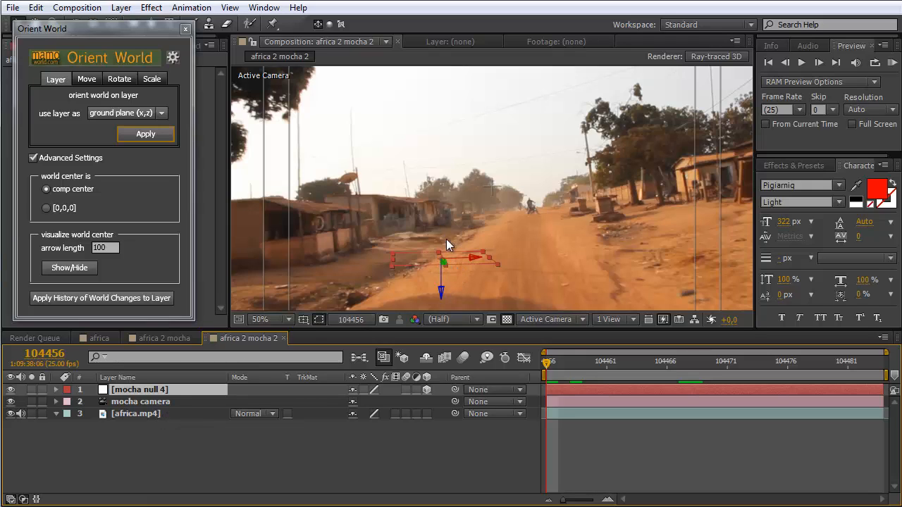
pyautogui.moveTo(375, 319)
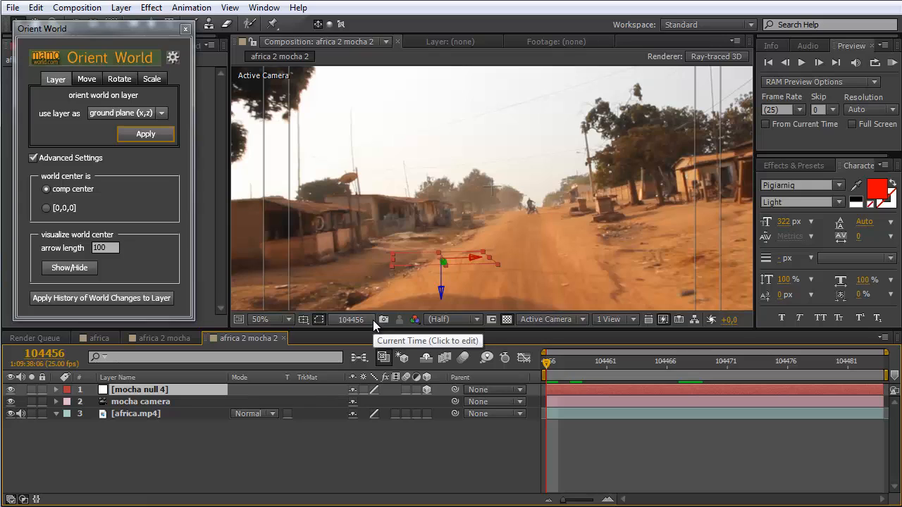
pyautogui.moveTo(495, 289)
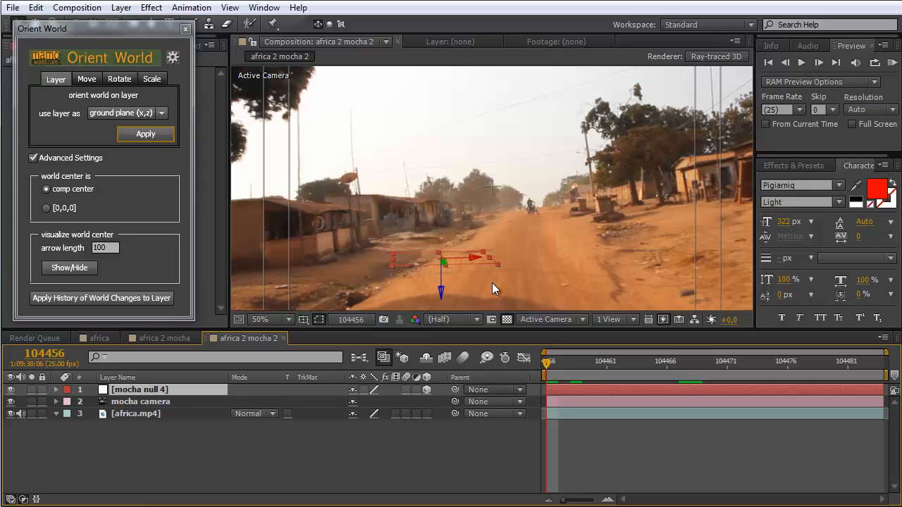
pyautogui.moveTo(692, 330)
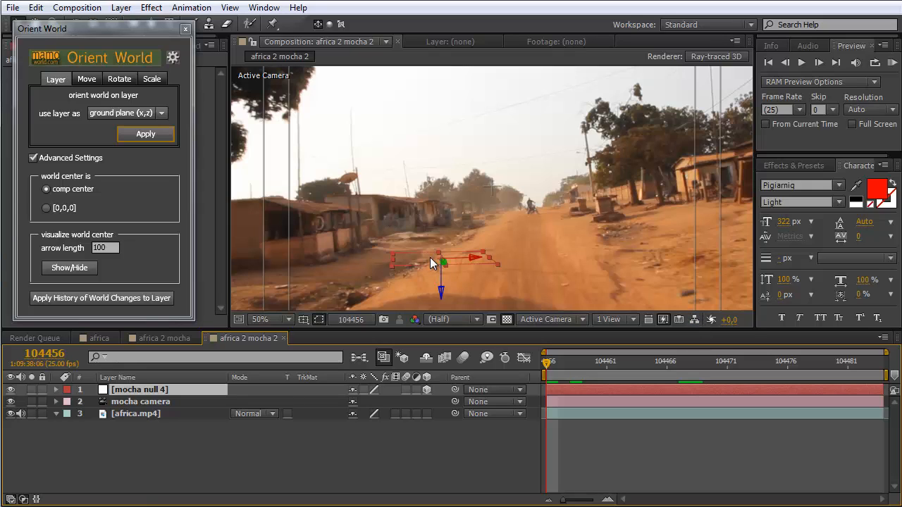
pyautogui.moveTo(624, 328)
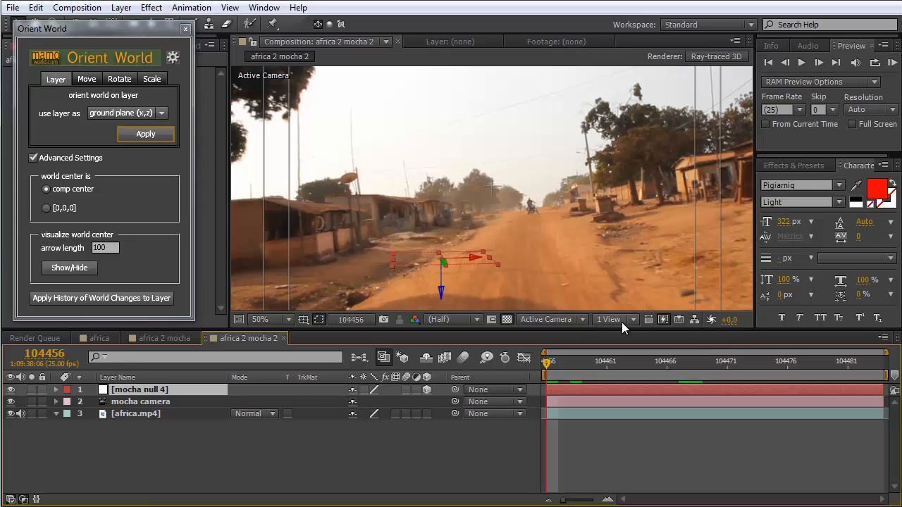
pyautogui.click(610, 320)
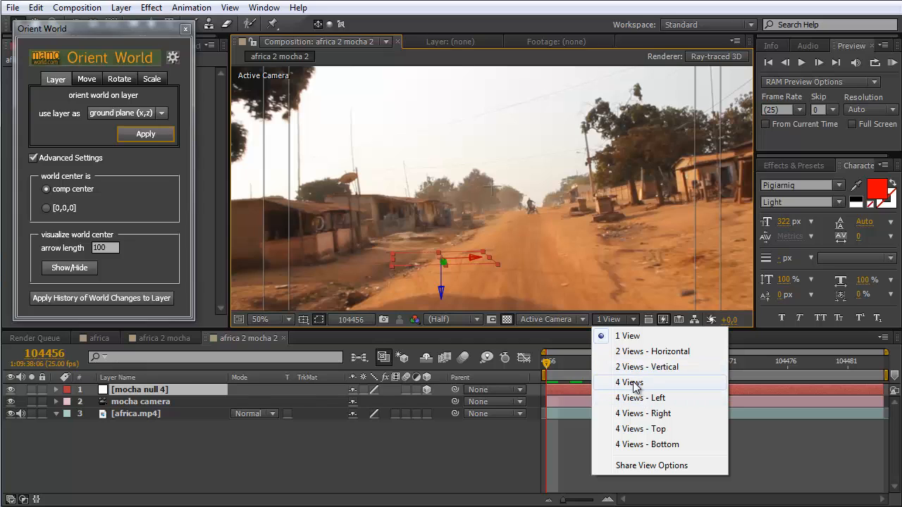
# Switch the viewer to 4 Views: Top, Front, Right and Active Camera.
pyautogui.click(628, 382)
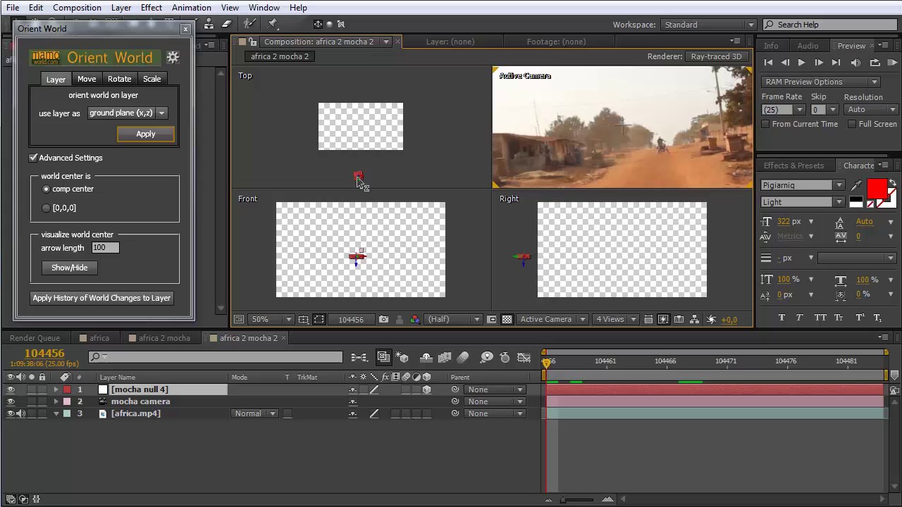
pyautogui.moveTo(365, 129)
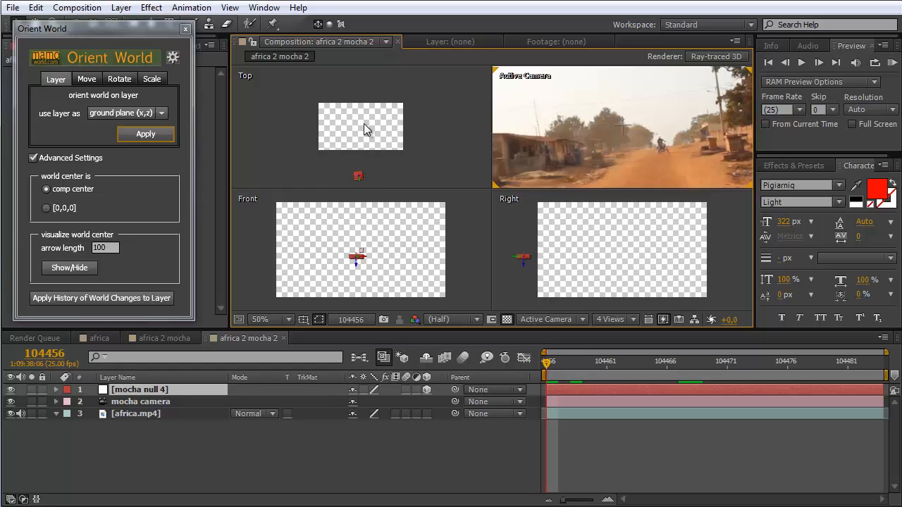
pyautogui.moveTo(354, 205)
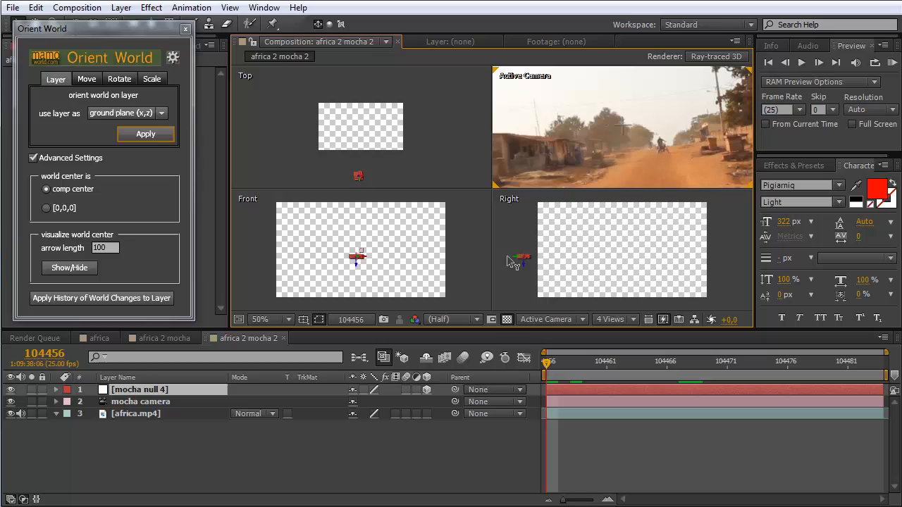
pyautogui.moveTo(616, 255)
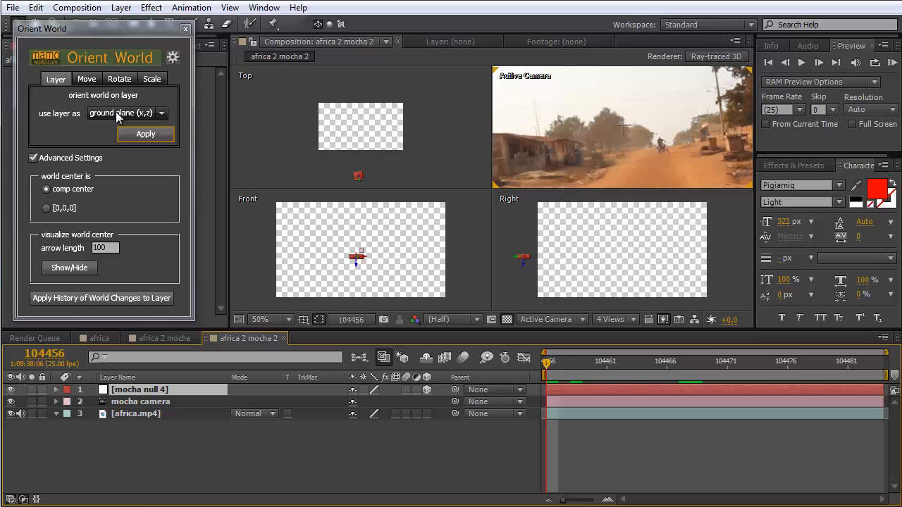
pyautogui.moveTo(313, 222)
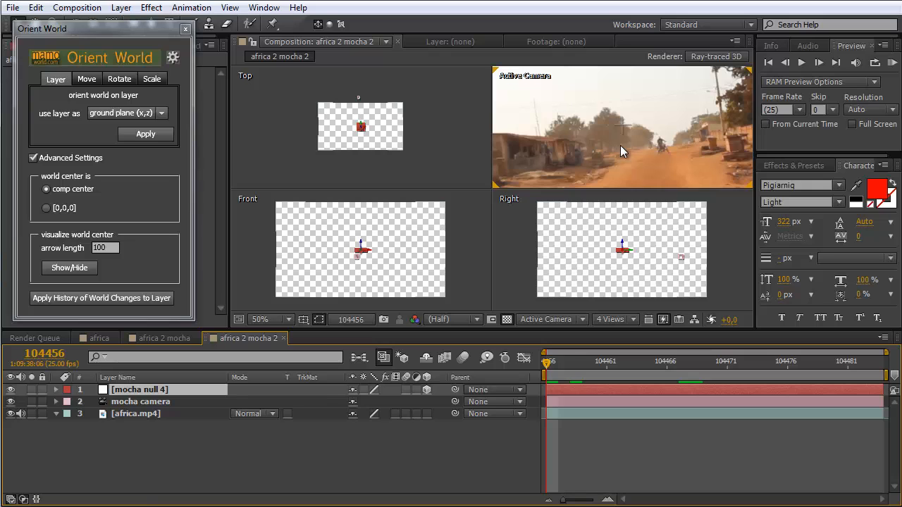
# Return the viewer to 1 View and create the Test text layer.
pyautogui.click(614, 319)
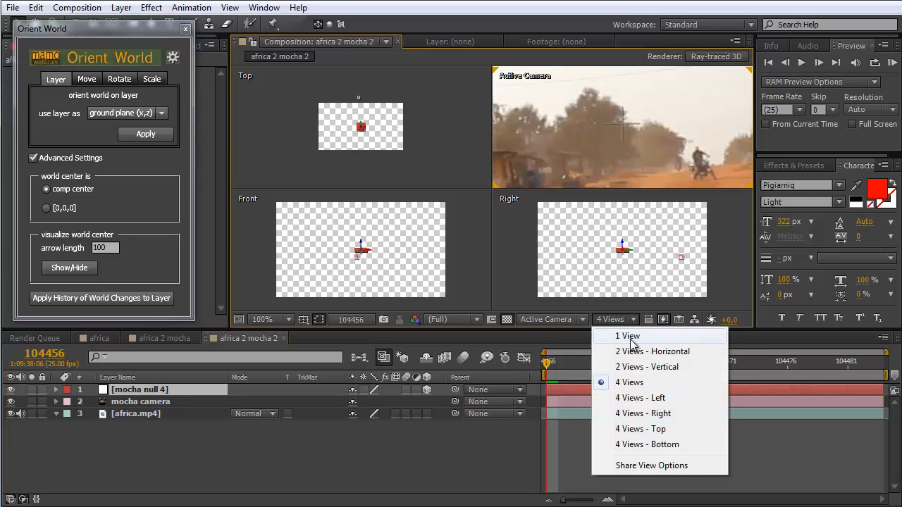
pyautogui.click(627, 336)
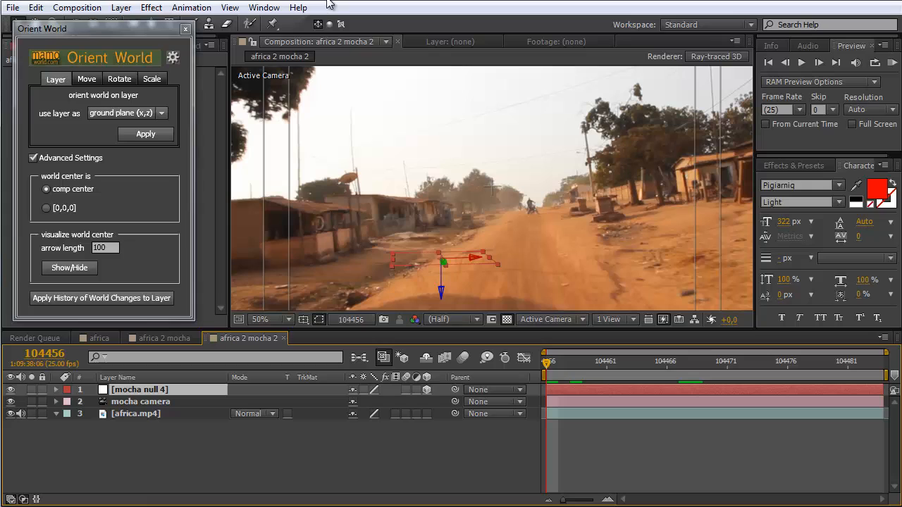
pyautogui.moveTo(172, 27)
pyautogui.write('Test')
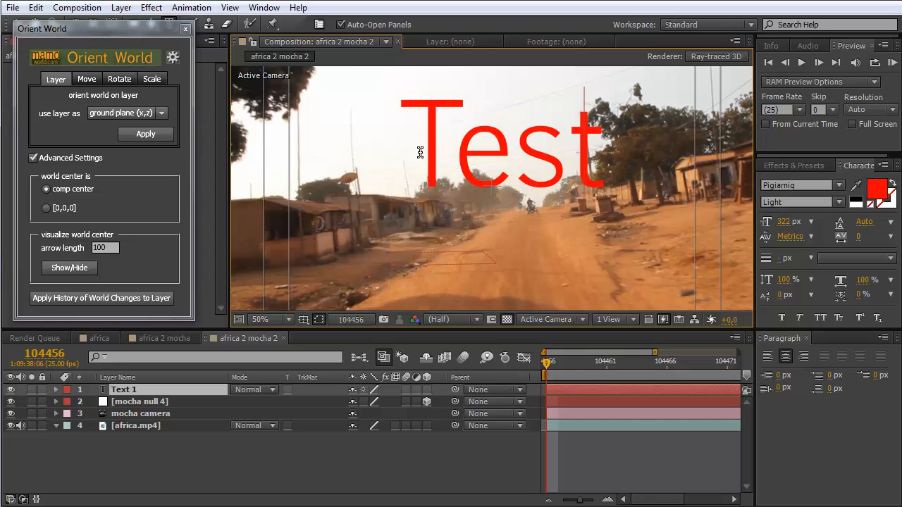
pyautogui.moveTo(43, 28); pyautogui.dragTo(76, 36)
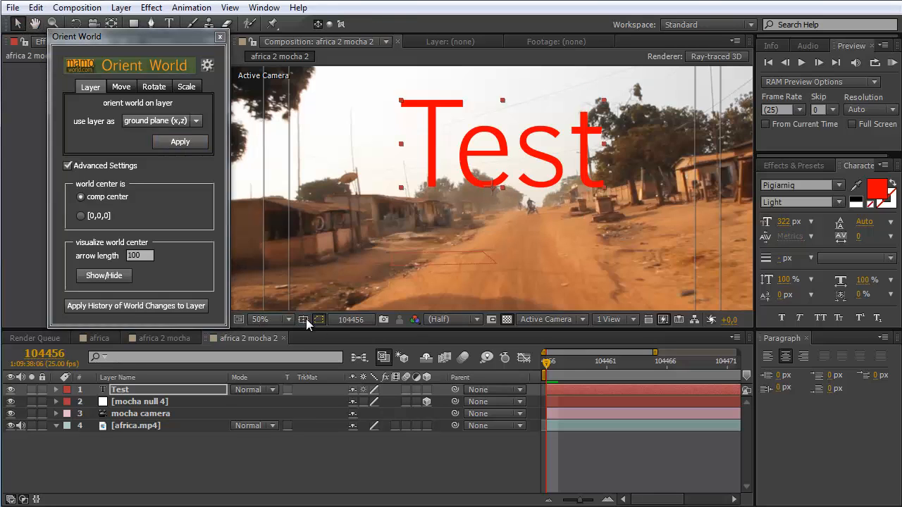
# Enable 3D on the Test text layer and set its Scale to 20%.
pyautogui.click(303, 319)
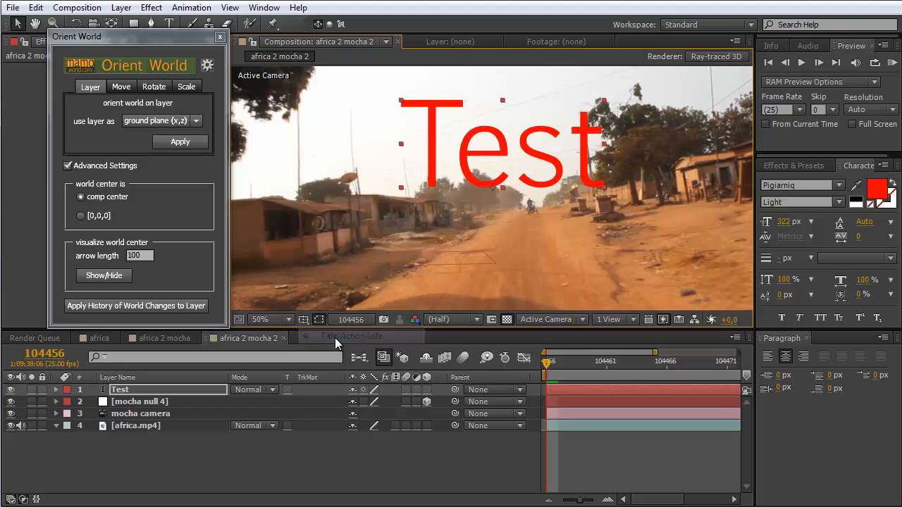
pyautogui.click(318, 319)
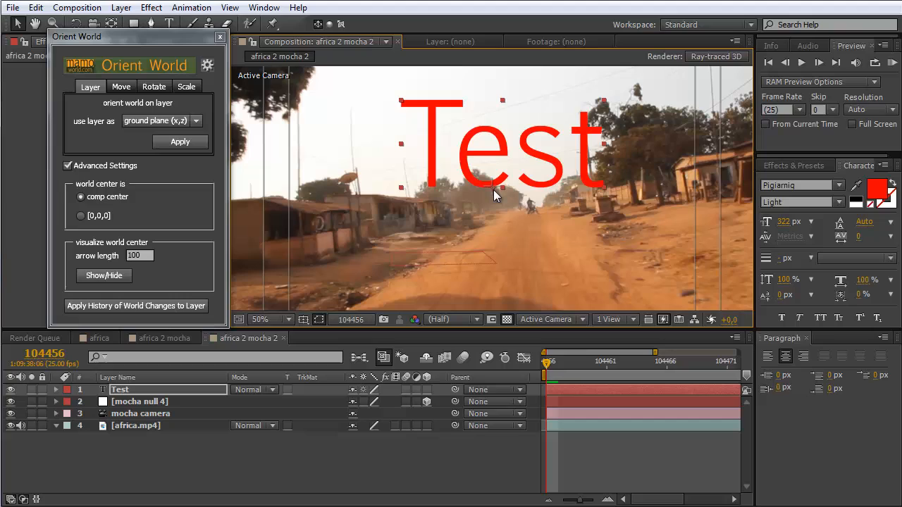
pyautogui.moveTo(436, 316)
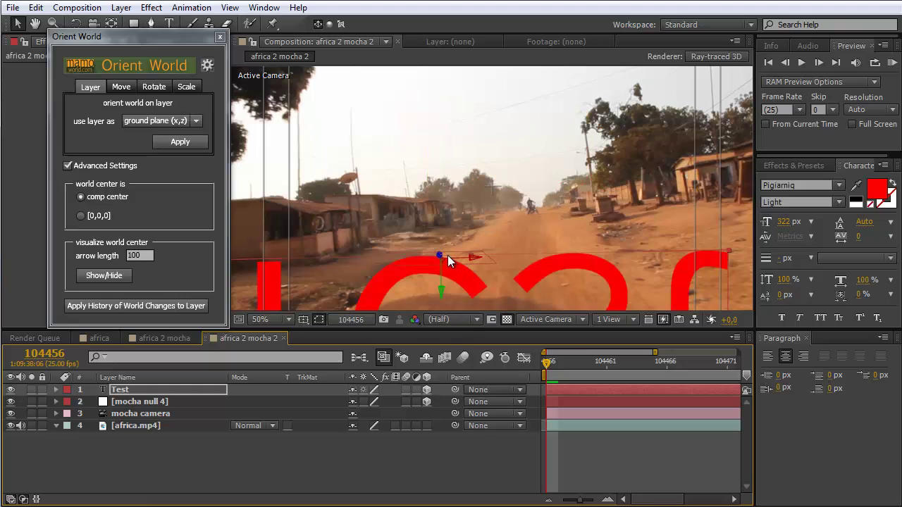
pyautogui.moveTo(472, 258)
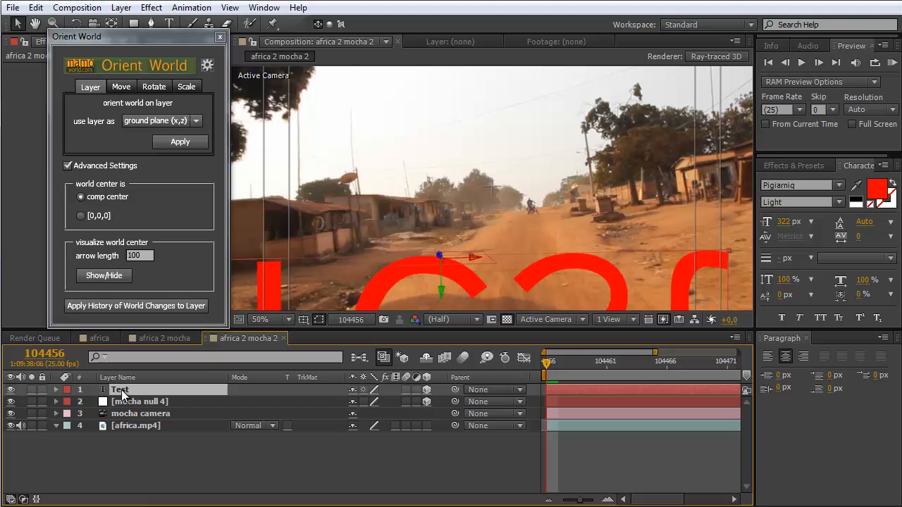
pyautogui.click(56, 389)
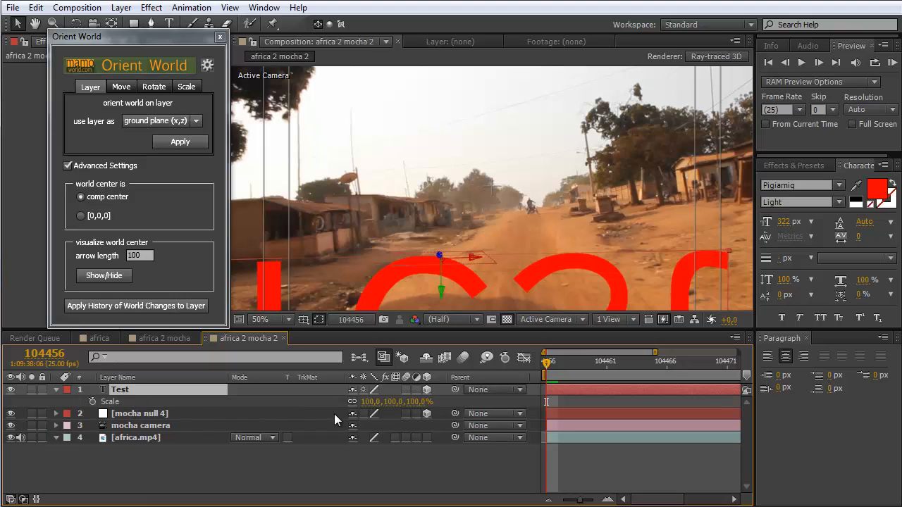
pyautogui.doubleClick(369, 402)
pyautogui.write('20')
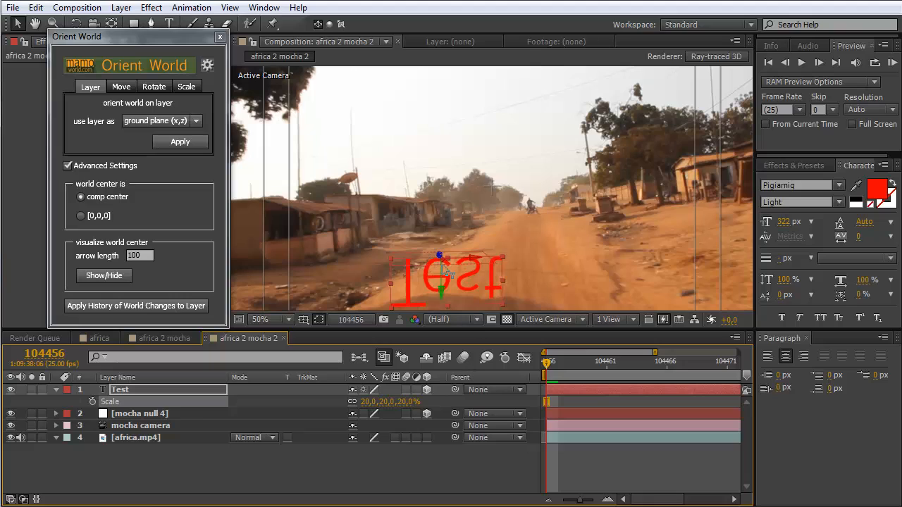
pyautogui.moveTo(440, 259)
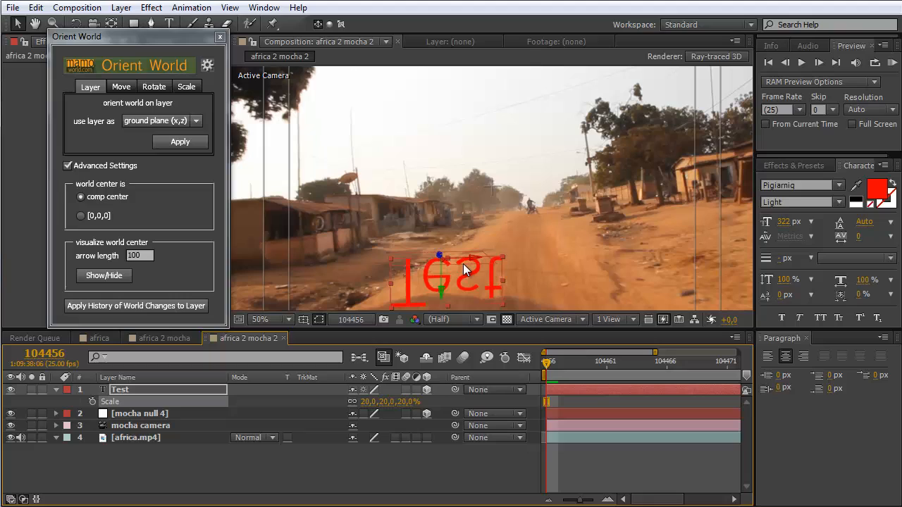
pyautogui.moveTo(476, 259)
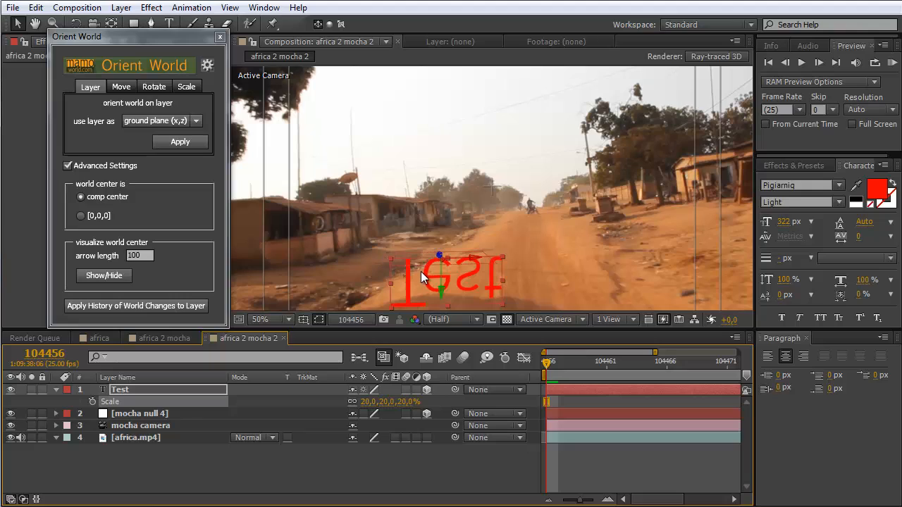
pyautogui.moveTo(454, 296)
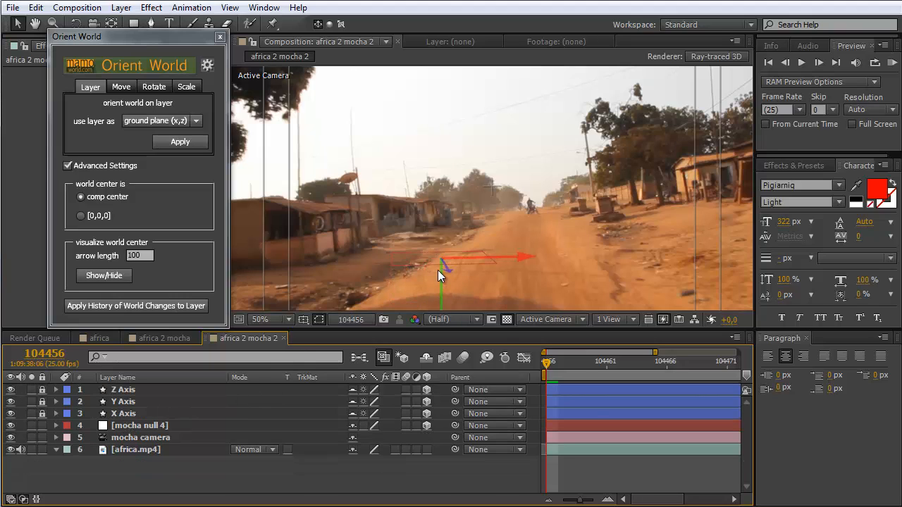
pyautogui.moveTo(444, 265)
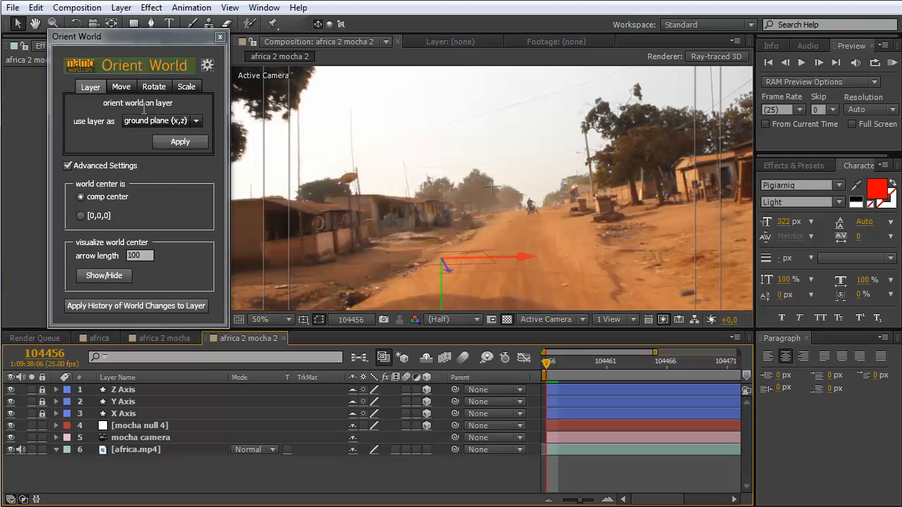
# In Orient World's Rotate tab, rotate the world 180° around the X axis and apply.
pyautogui.click(153, 86)
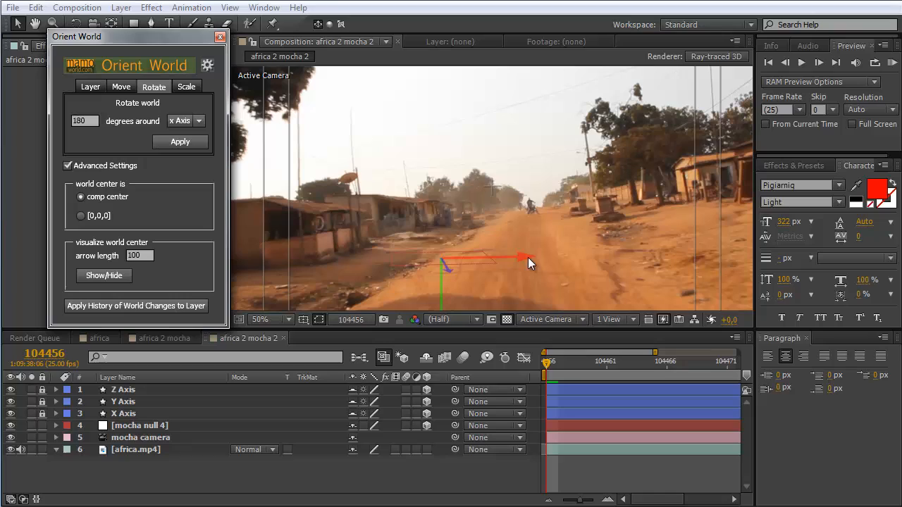
pyautogui.moveTo(310, 189)
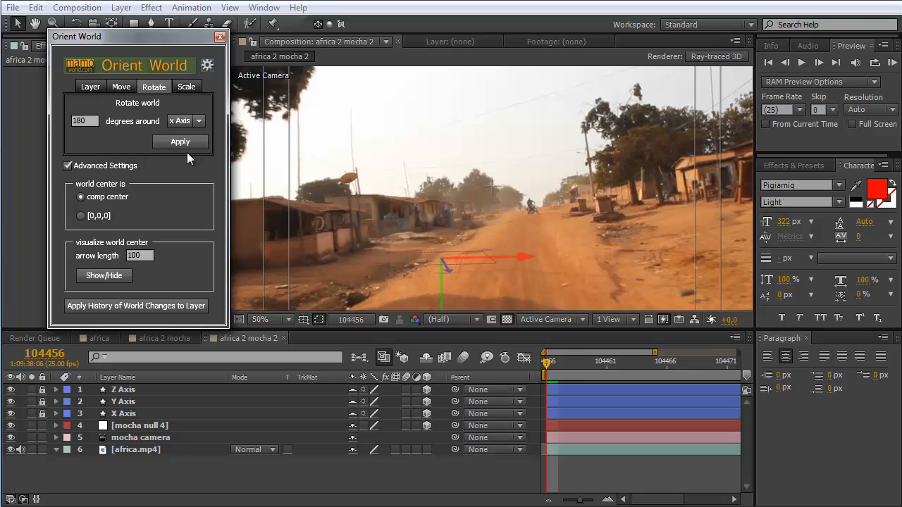
pyautogui.click(181, 142)
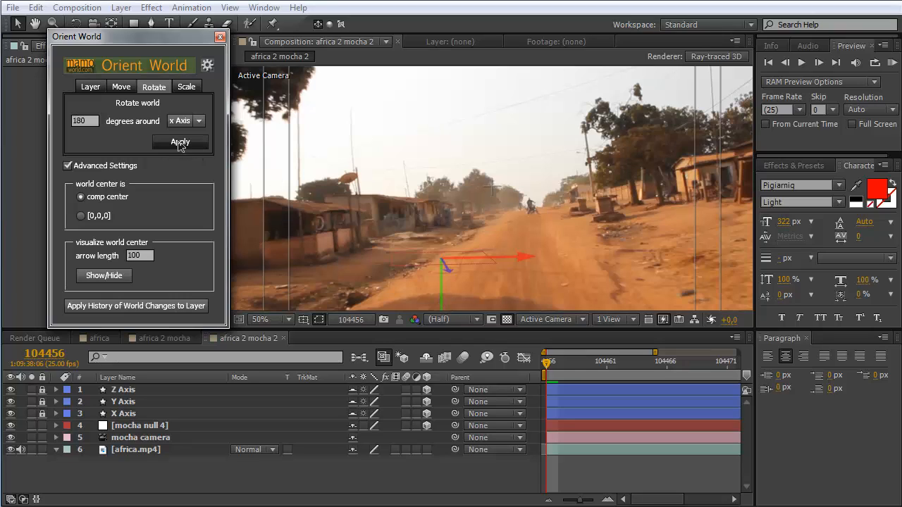
pyautogui.click(180, 142)
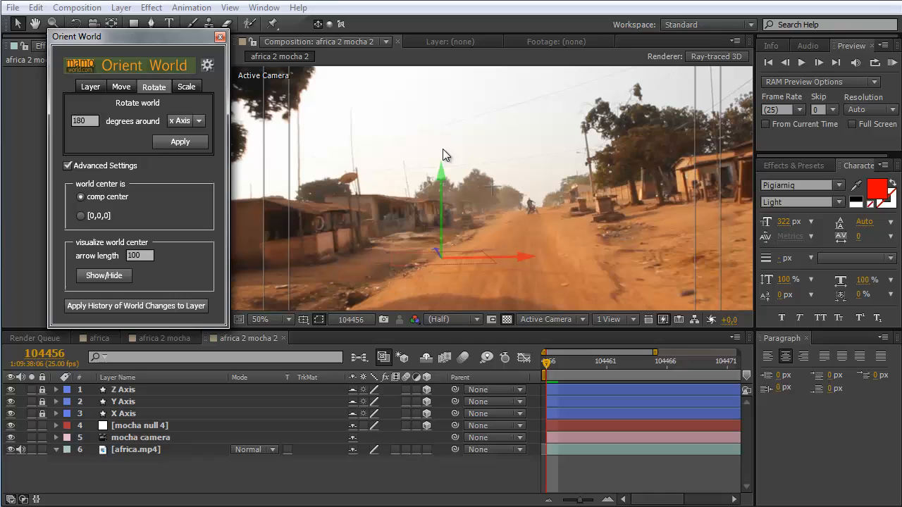
pyautogui.moveTo(406, 270)
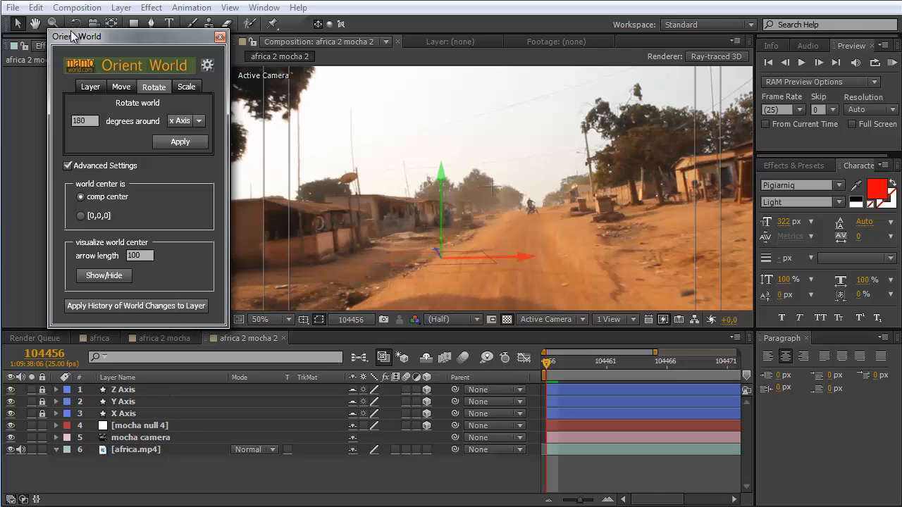
# Extrude the red Test text with an Angular bevel and 138 extrusion depth.
pyautogui.click(36, 8)
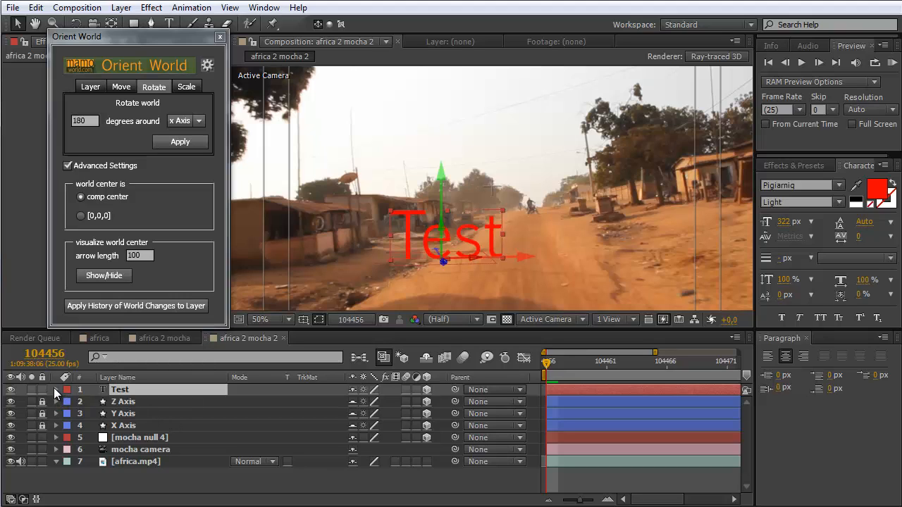
pyautogui.click(57, 389)
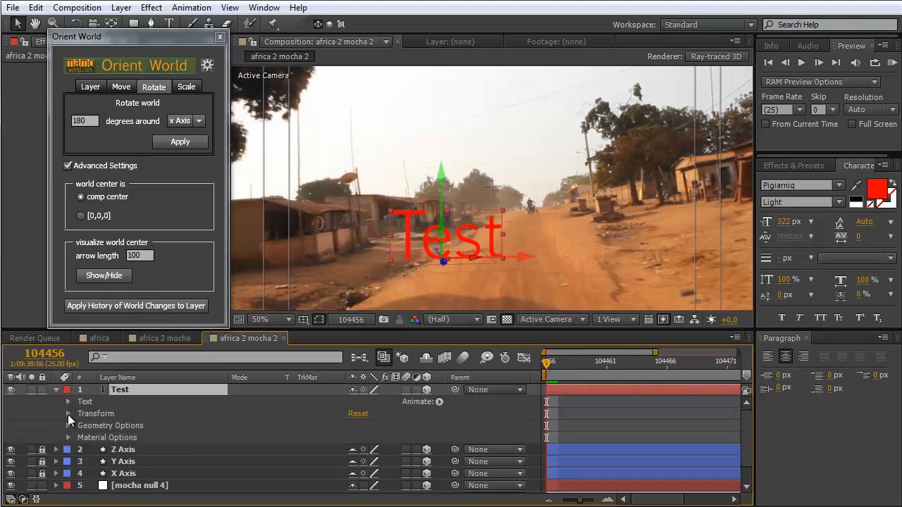
pyautogui.moveTo(71, 431)
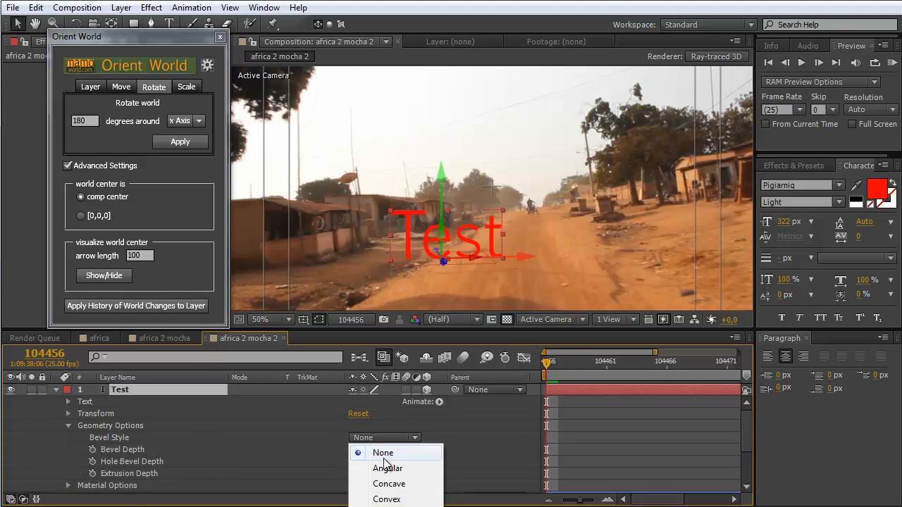
pyautogui.click(387, 468)
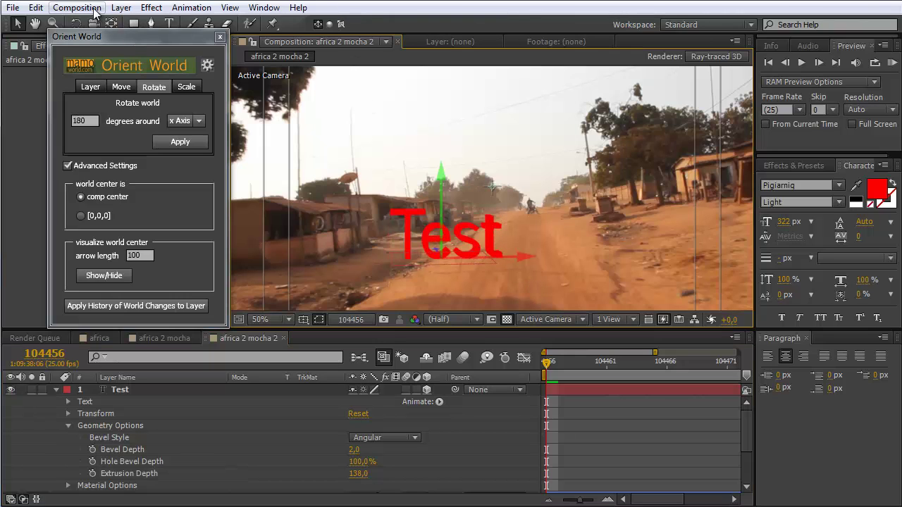
# Add a default point light, Light 1, then hide the world center arrows.
pyautogui.click(78, 7)
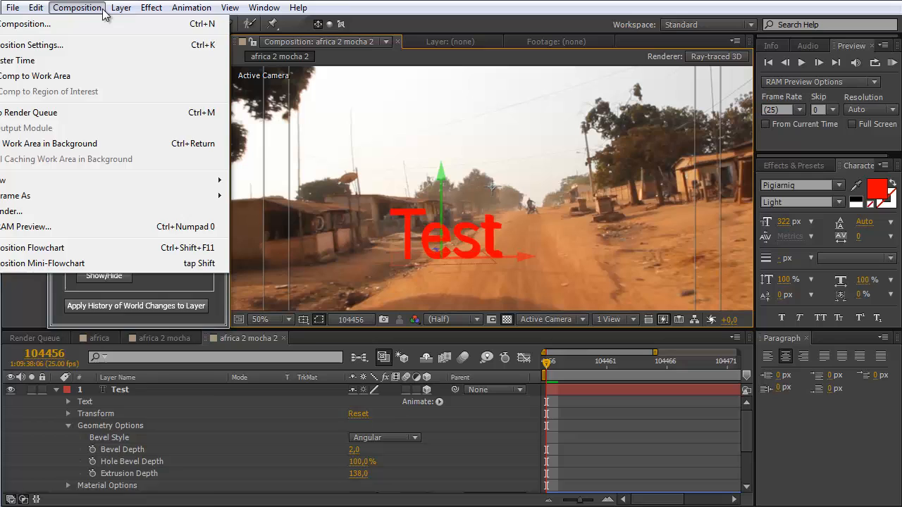
pyautogui.click(121, 7)
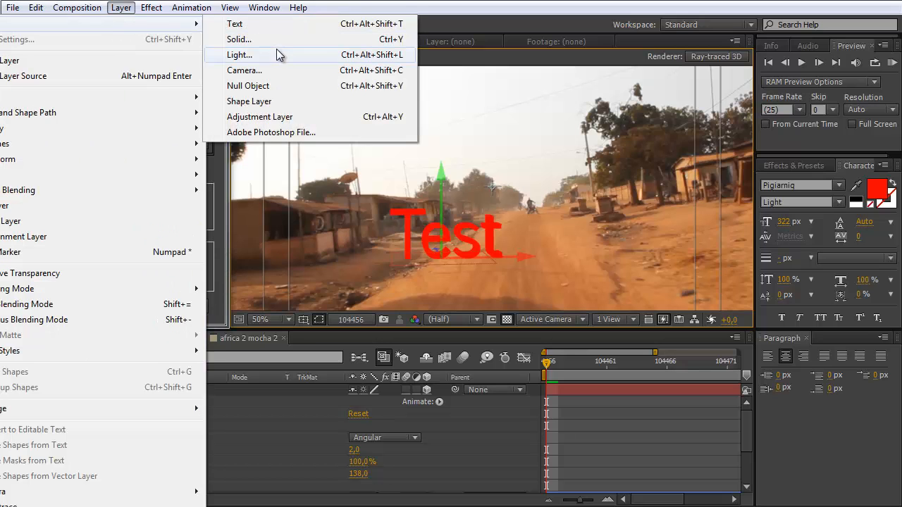
pyautogui.click(238, 54)
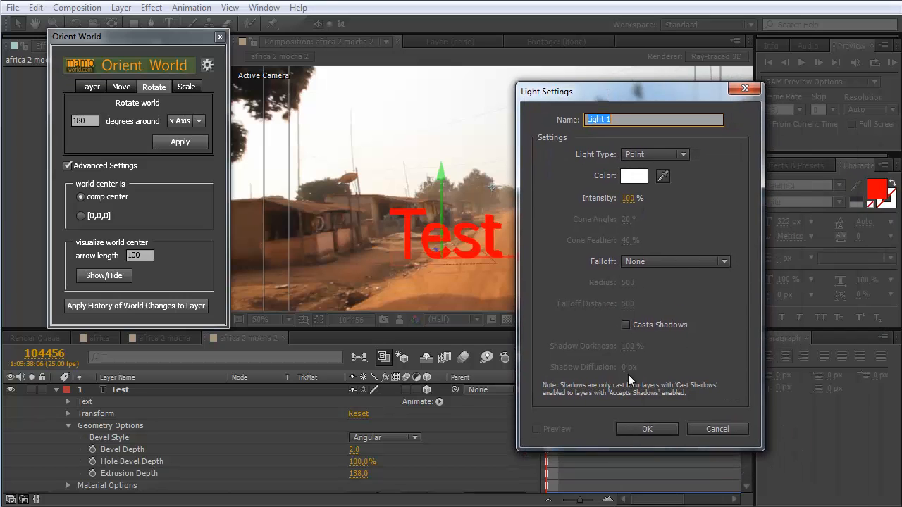
pyautogui.click(647, 428)
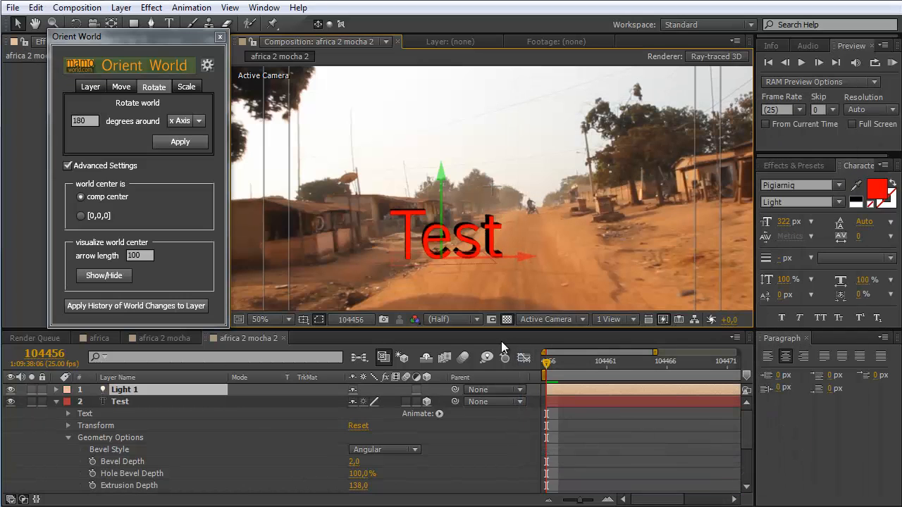
pyautogui.click(662, 361)
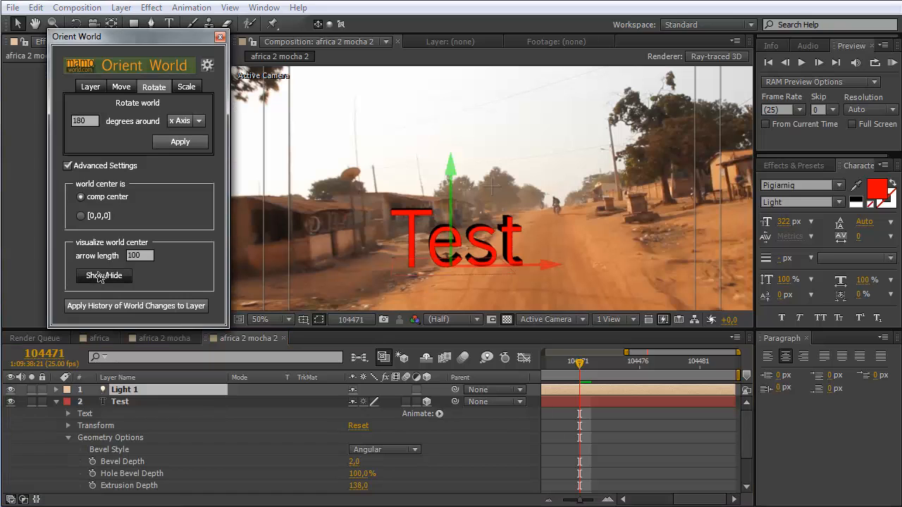
pyautogui.click(104, 276)
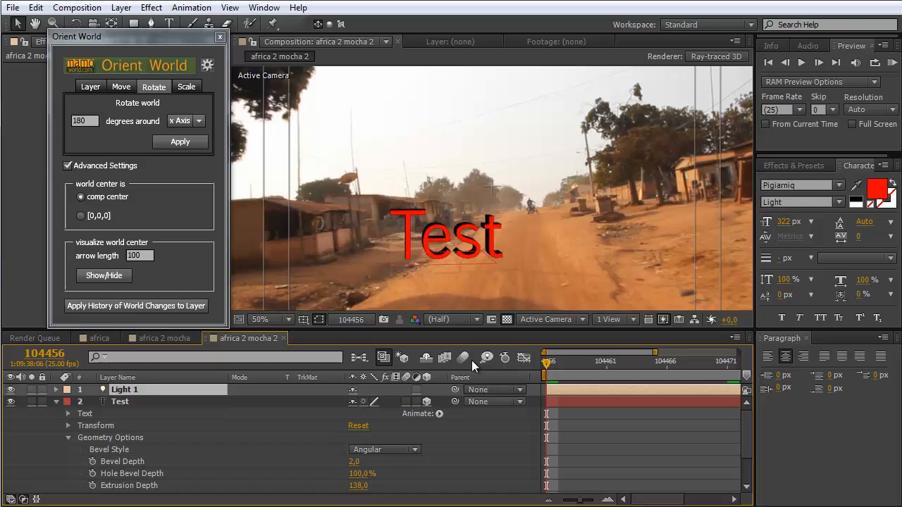
pyautogui.moveTo(464, 358)
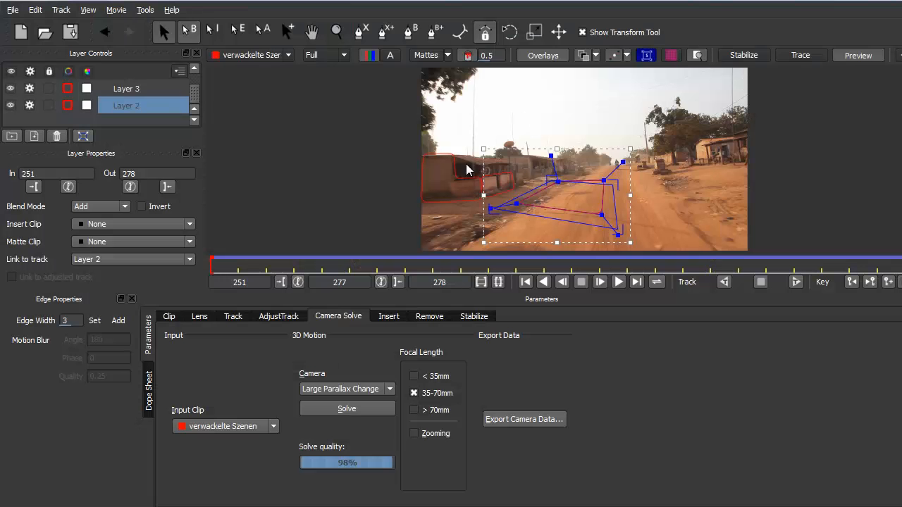
pyautogui.click(127, 88)
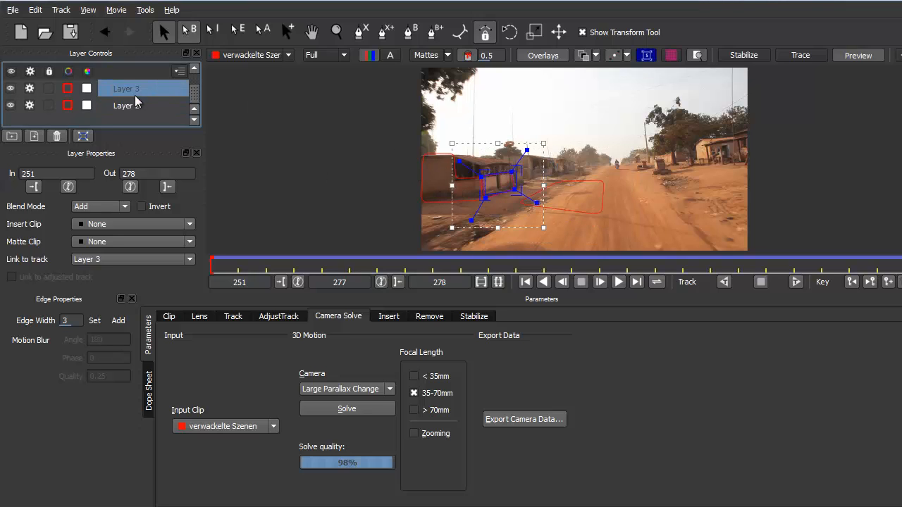
pyautogui.click(127, 105)
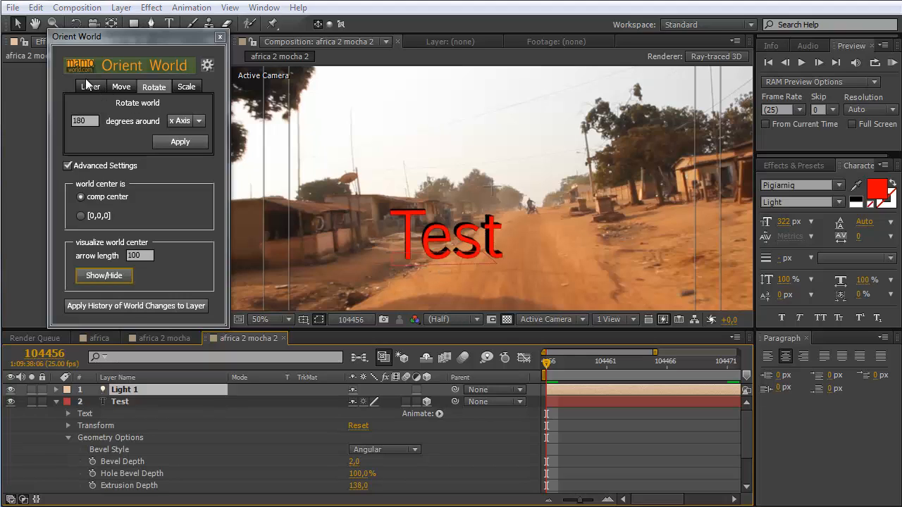
# Recreate the X, Y, Z axis layers via Show/Hide in the Layer tab, then return to Rotate.
pyautogui.click(90, 86)
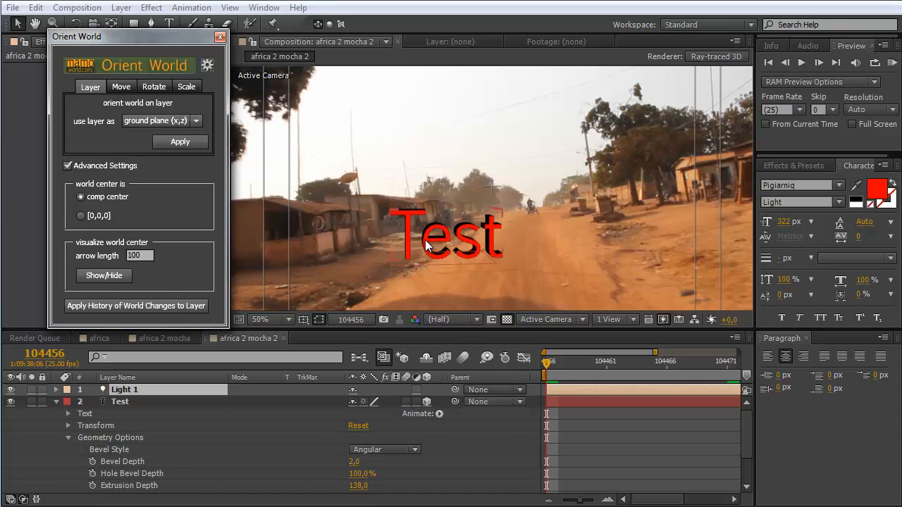
pyautogui.moveTo(321, 226)
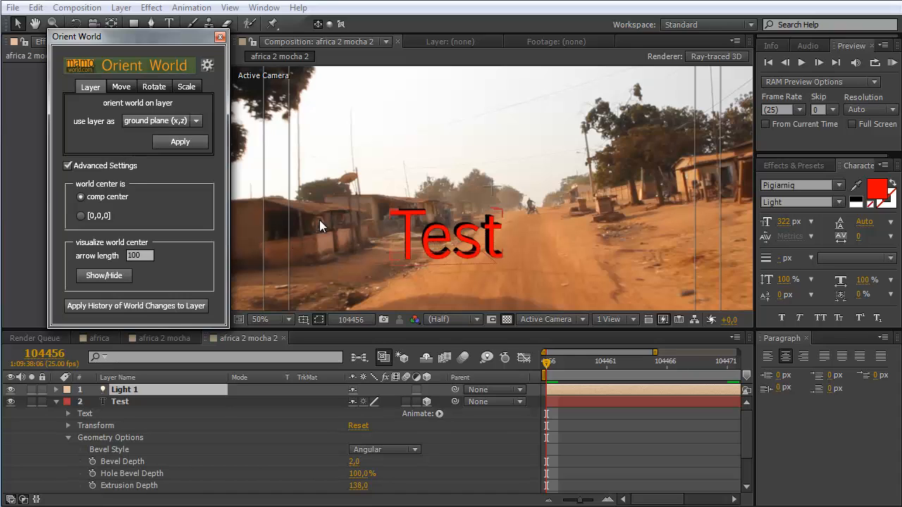
pyautogui.click(180, 141)
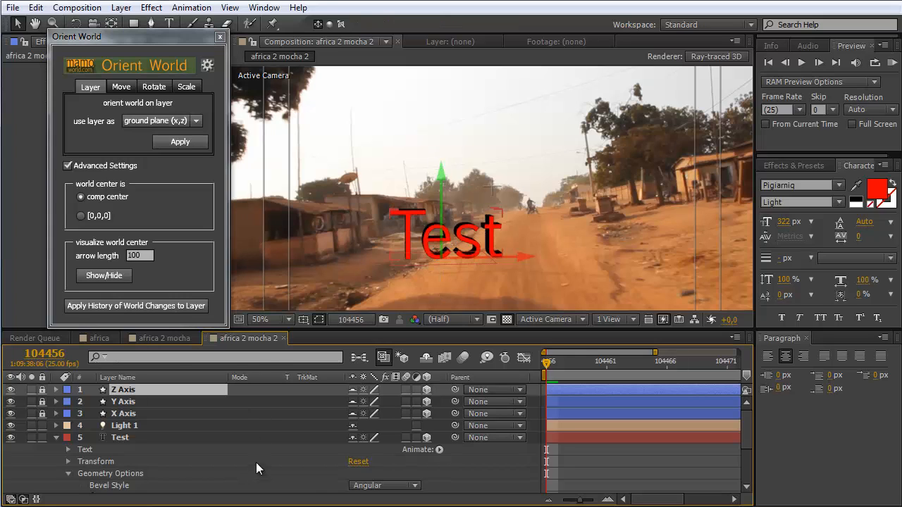
pyautogui.moveTo(444, 258)
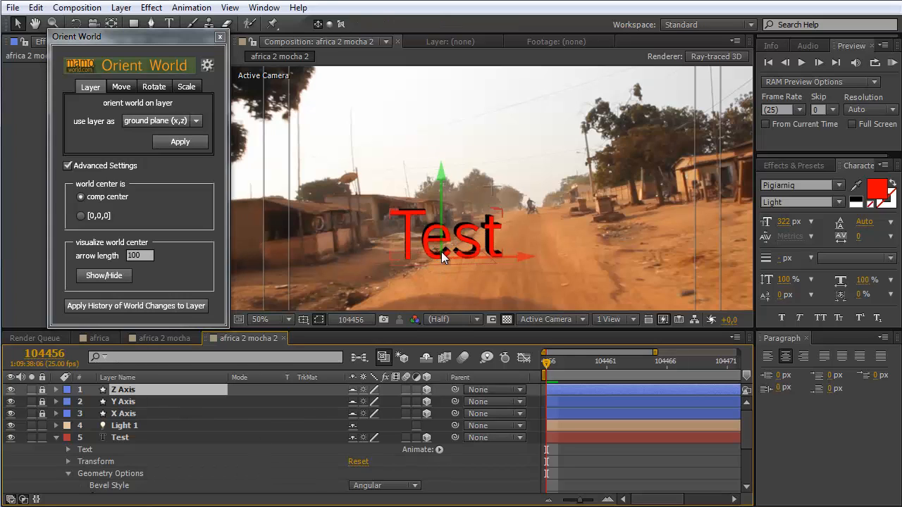
pyautogui.click(154, 86)
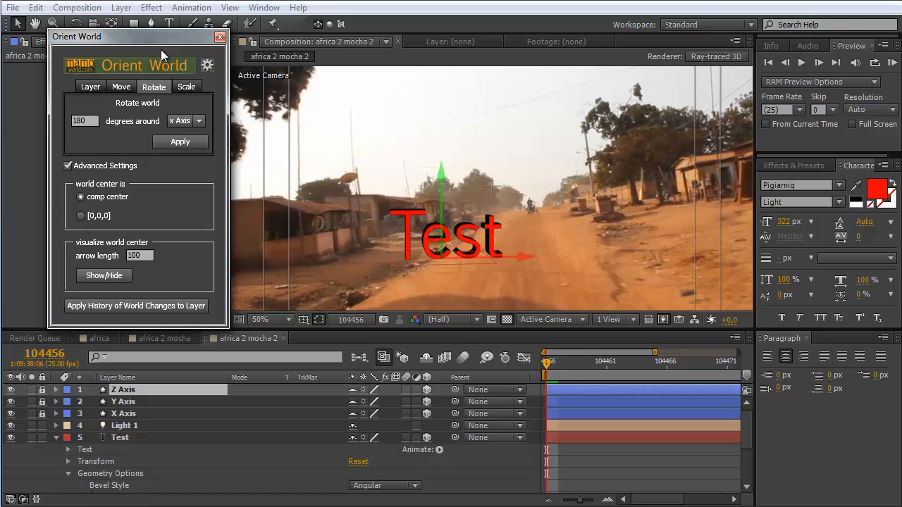
pyautogui.moveTo(351, 115)
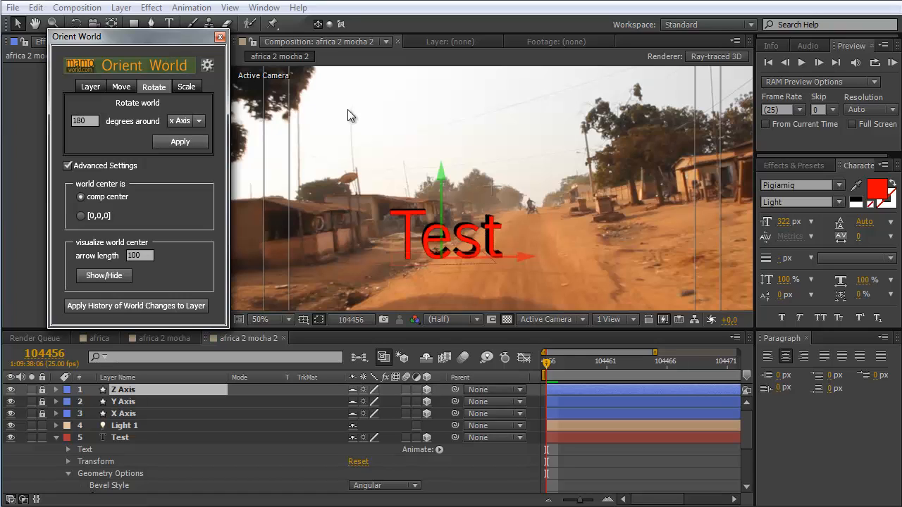